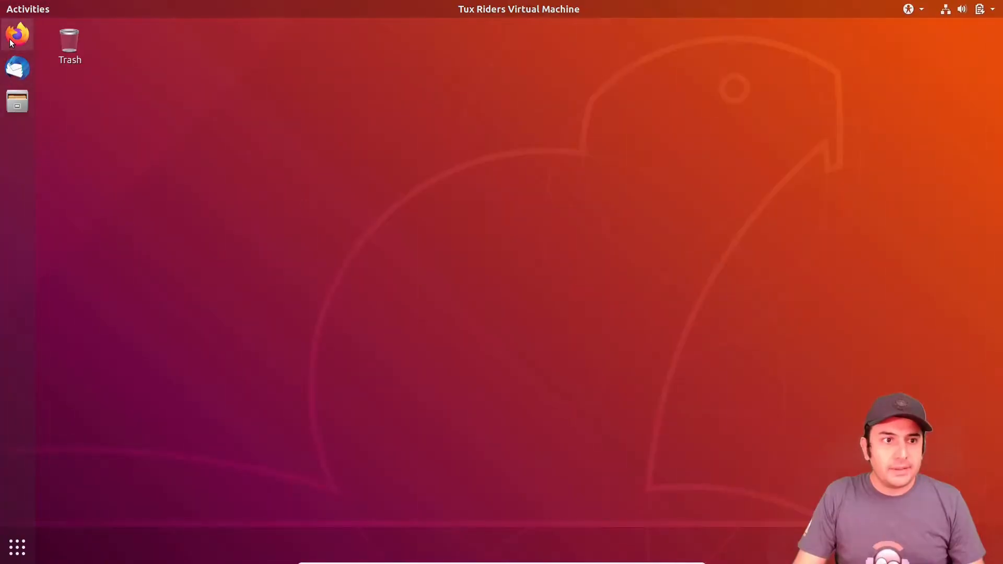
- Launch Firefox and search the web for 'openlb'
{"action": "left_click", "coordinate": [16, 33]}
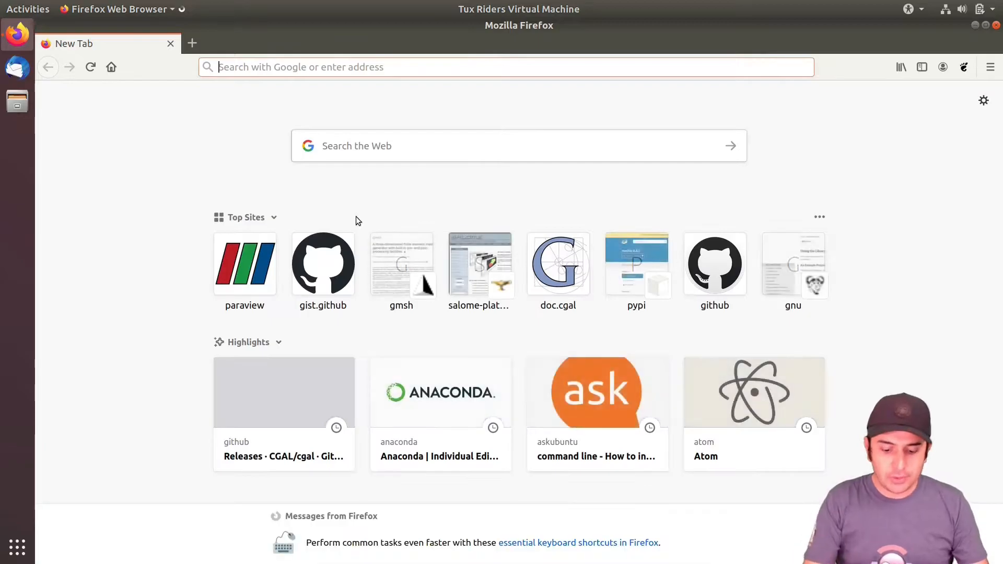
{"action": "type", "text": "openlb"}
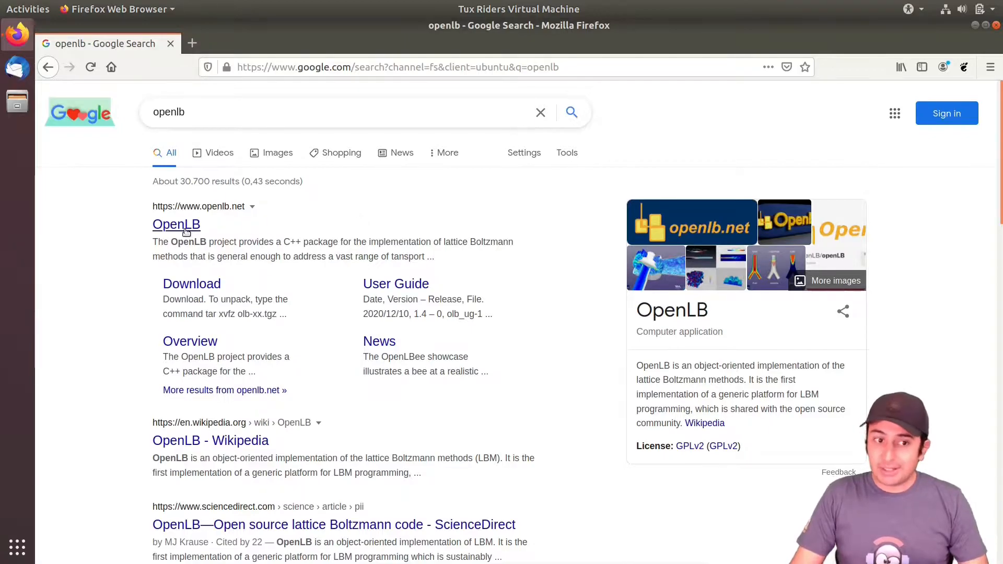
- Open the openlb.net result from the Google search results
{"action": "left_click", "coordinate": [176, 224]}
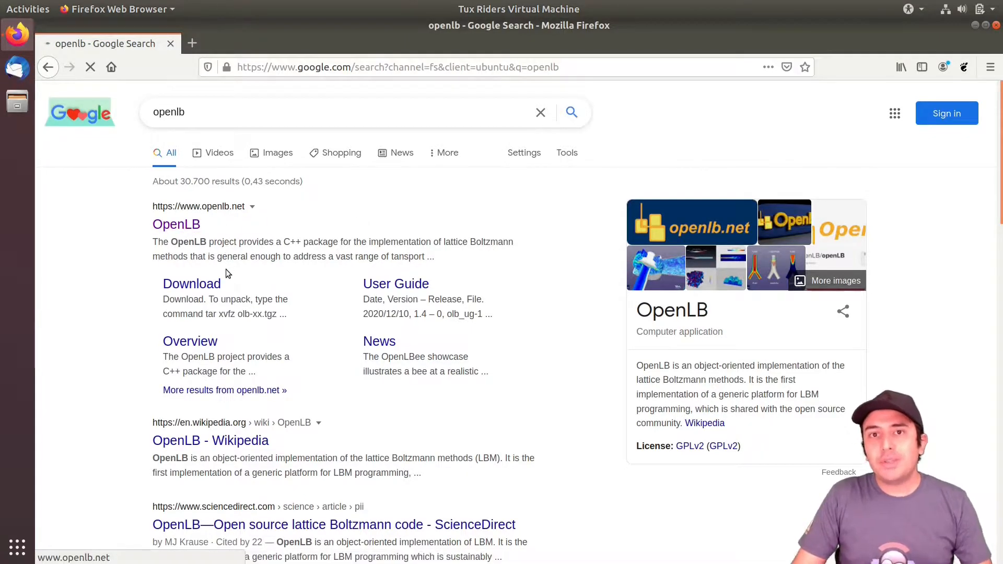
{"action": "left_click", "coordinate": [176, 224]}
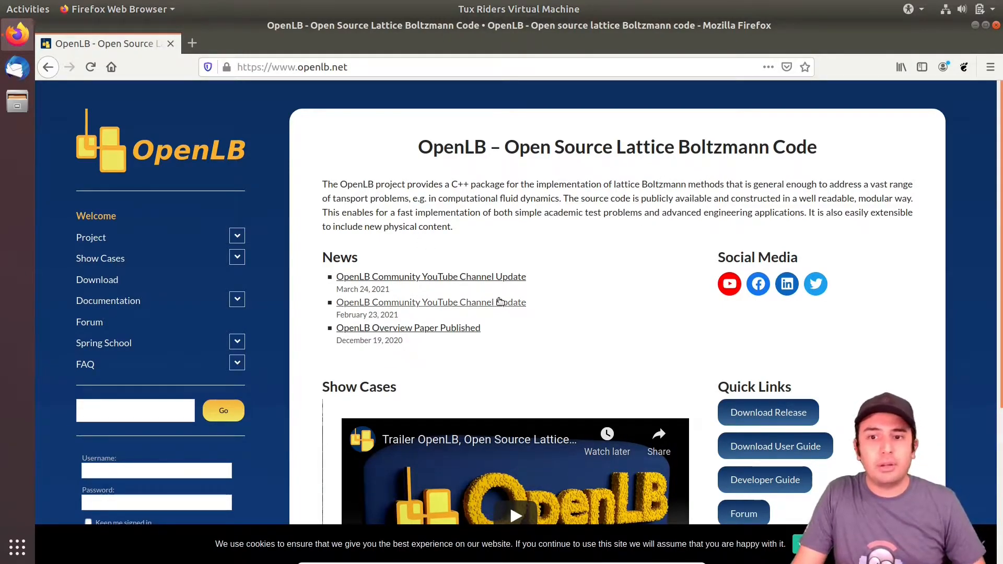
{"action": "mouse_move", "coordinate": [162, 233]}
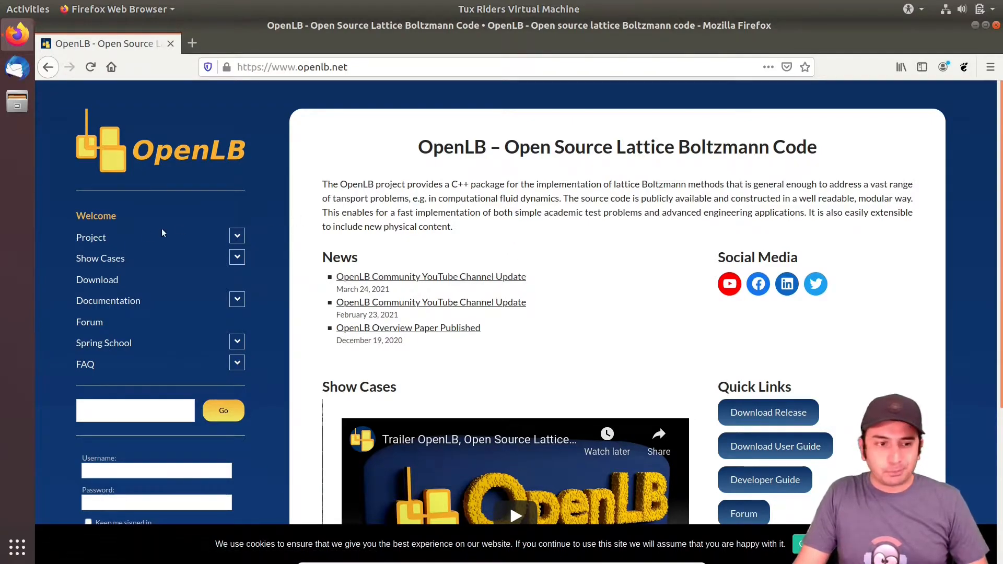
{"action": "mouse_move", "coordinate": [108, 300]}
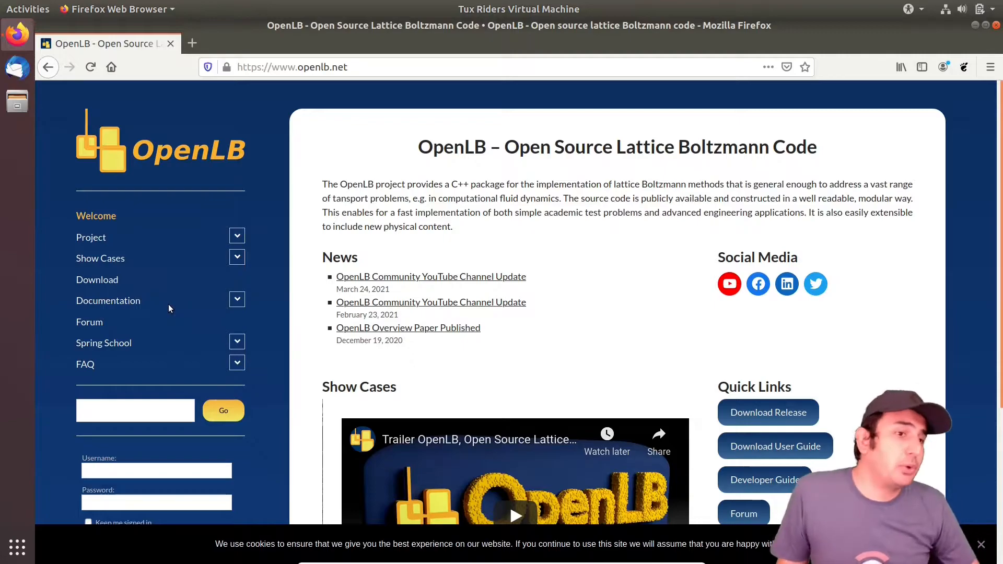
{"action": "mouse_move", "coordinate": [97, 279]}
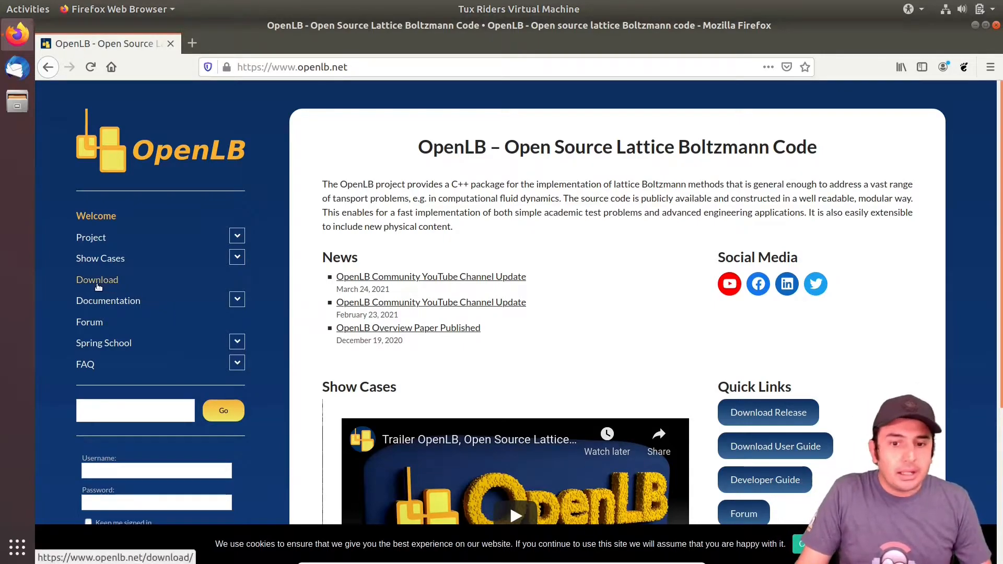
{"action": "mouse_move", "coordinate": [690, 331]}
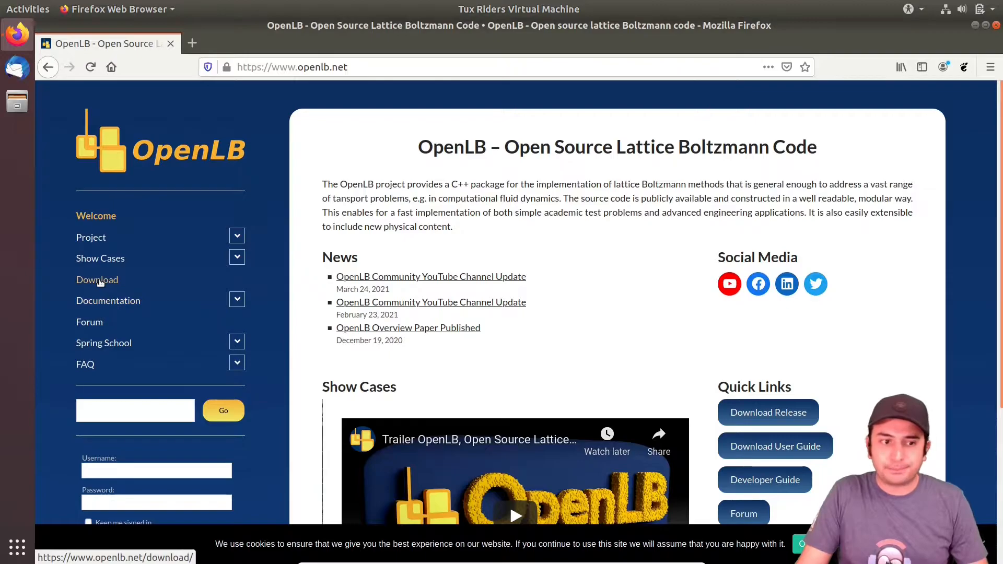
- Save olb-1.4r0.tgz from the OpenLB Download page, then open a terminal
{"action": "left_click", "coordinate": [97, 279]}
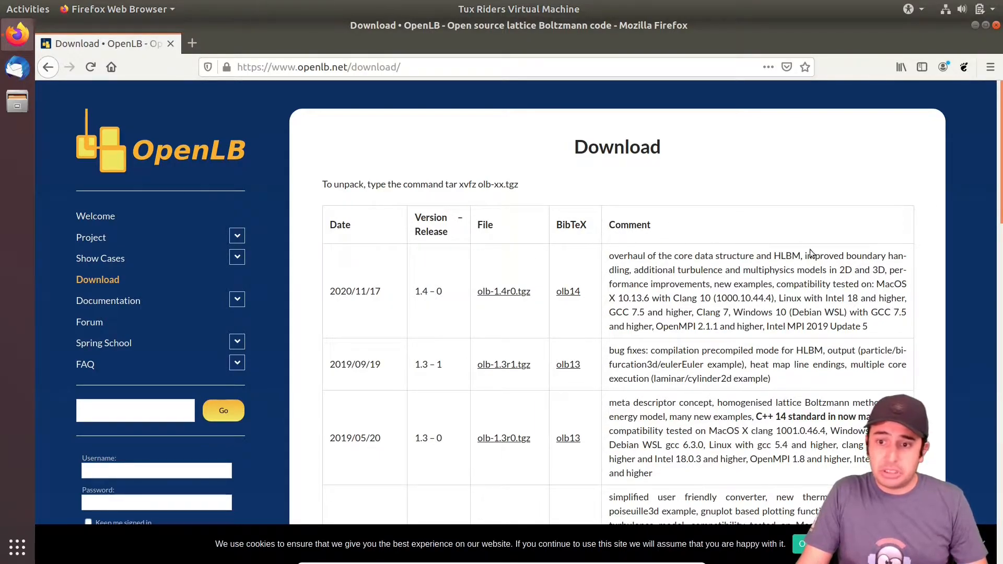
{"action": "mouse_move", "coordinate": [458, 283]}
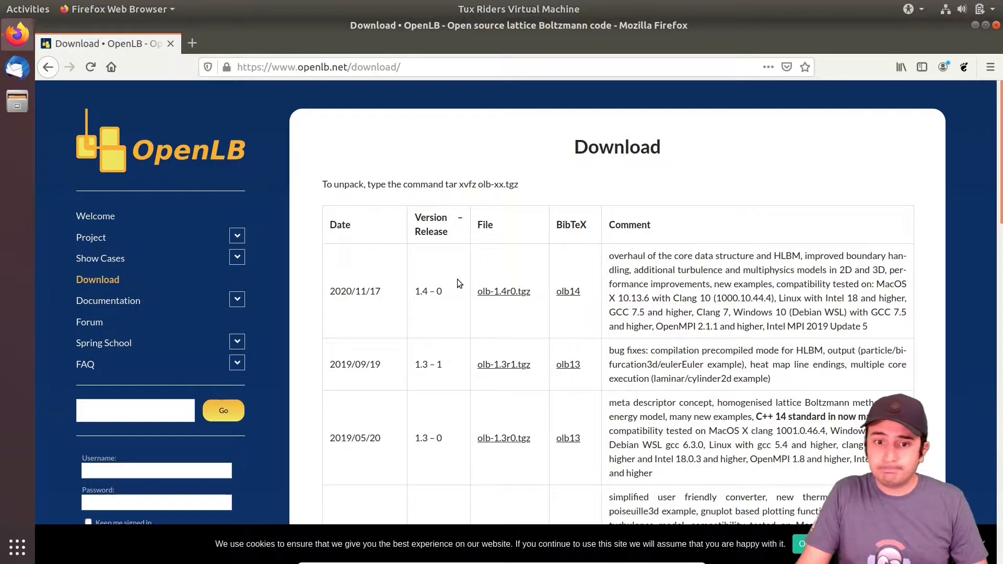
{"action": "left_click", "coordinate": [504, 291]}
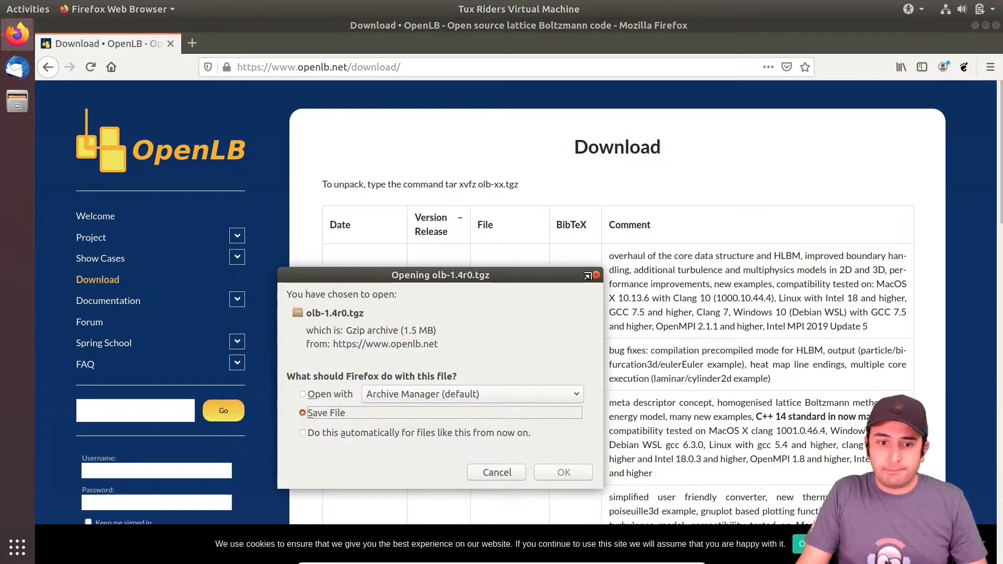
{"action": "left_click", "coordinate": [562, 472]}
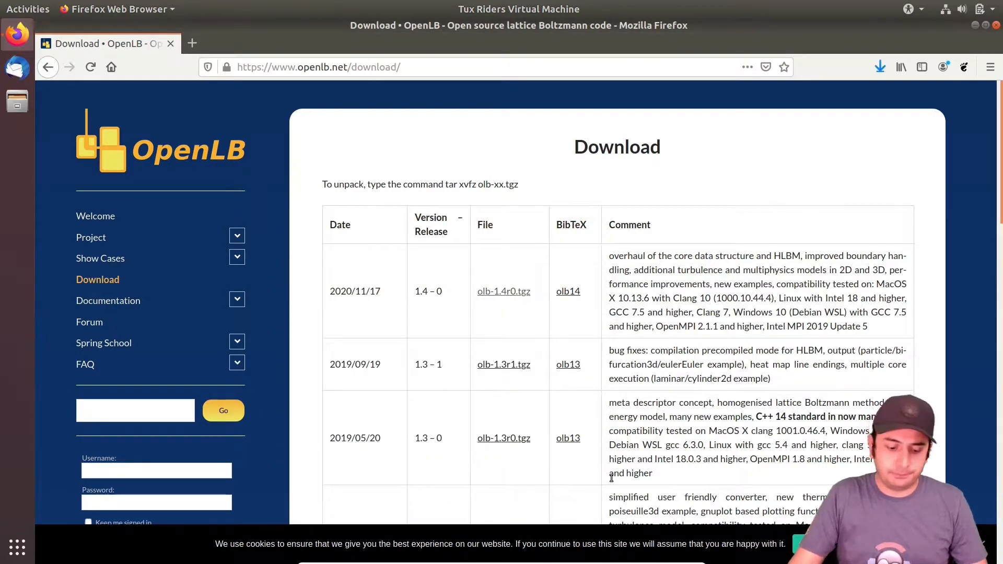
{"action": "left_click", "coordinate": [16, 135]}
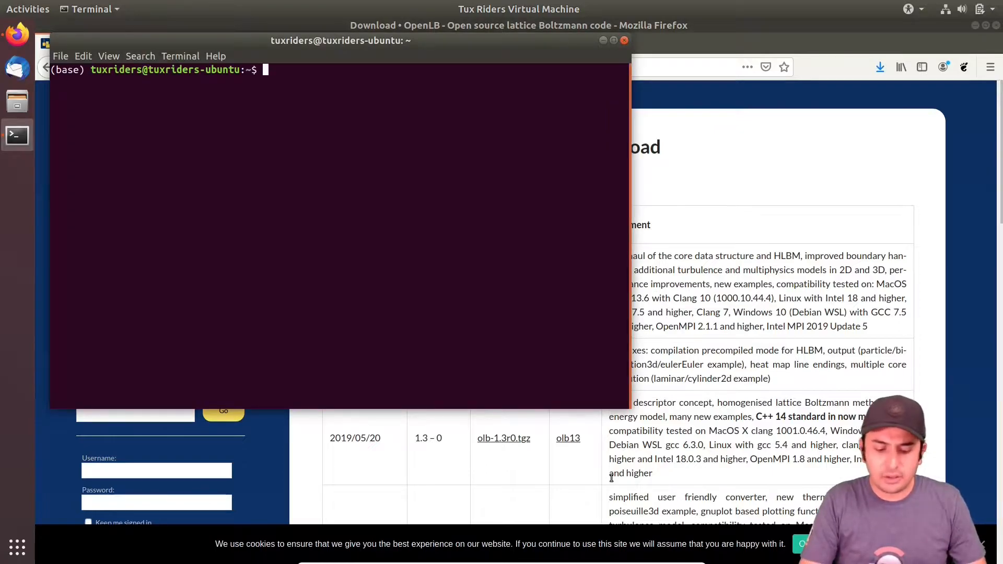
- Make ~/openlb and copy olb-1.4r0.tgz from Downloads into it
{"action": "type", "text": "cd Downloads/"}
{"action": "type", "text": "cd .."}
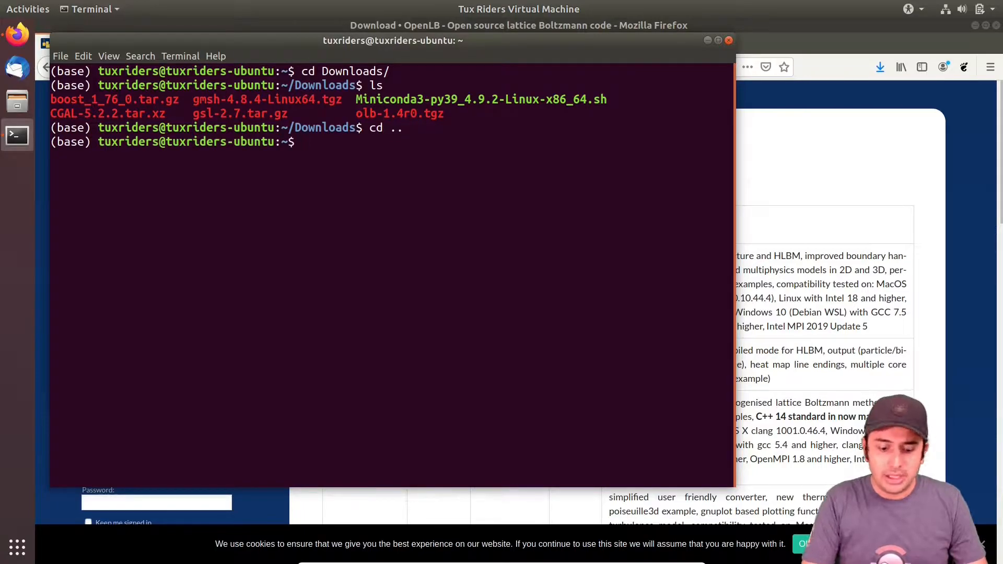
{"action": "type", "text": "mk"}
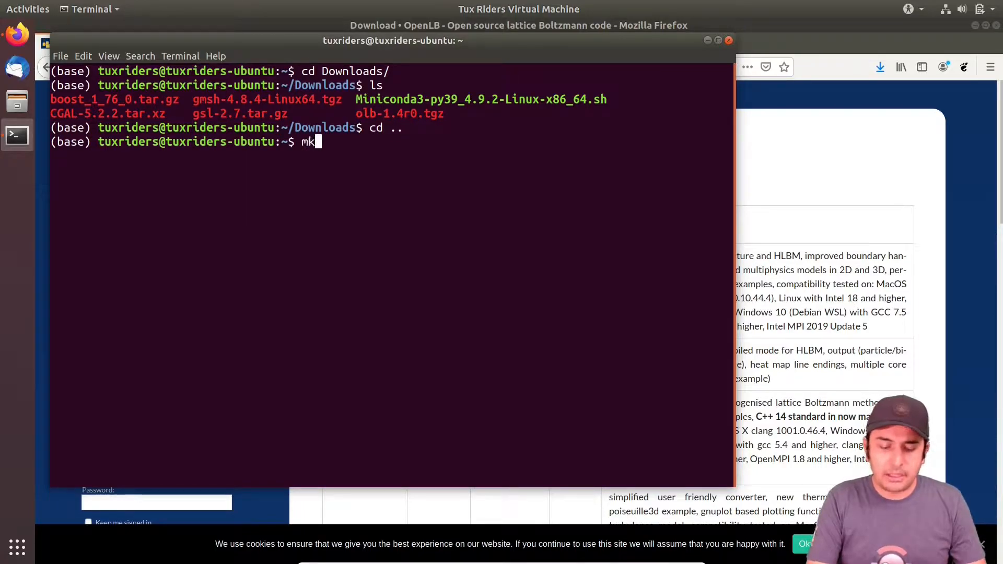
{"action": "type", "text": "dir openlb"}
{"action": "type", "text": "cd openlb/"}
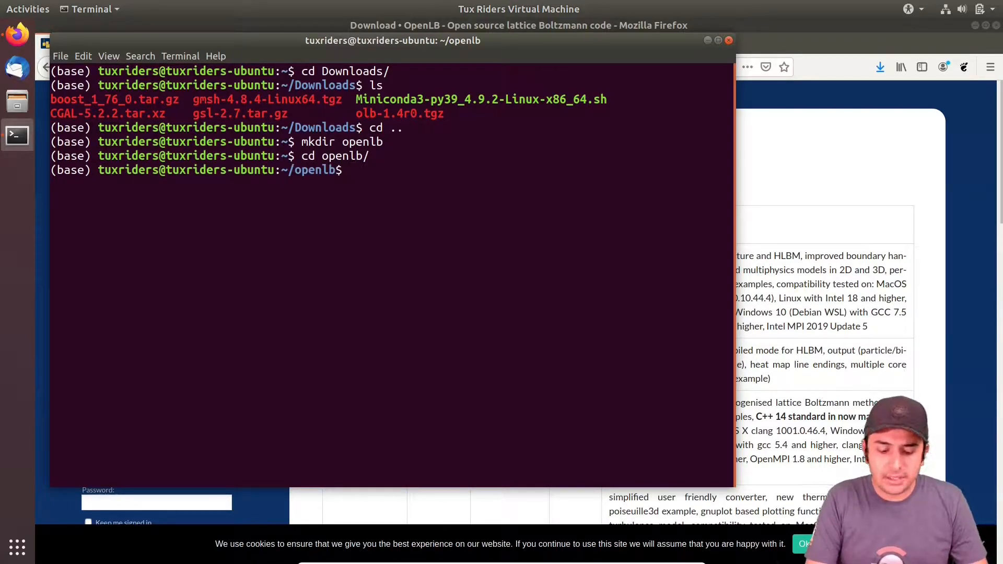
{"action": "type", "text": "c"}
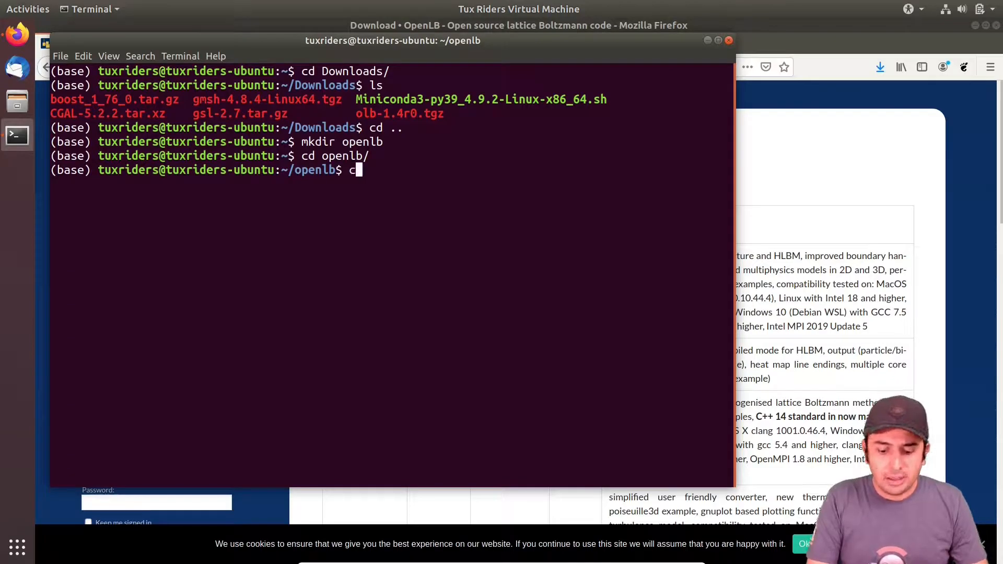
{"action": "type", "text": "p ~/Downloads/olb-1.4r0.tgz ."}
{"action": "type", "text": "ls"}
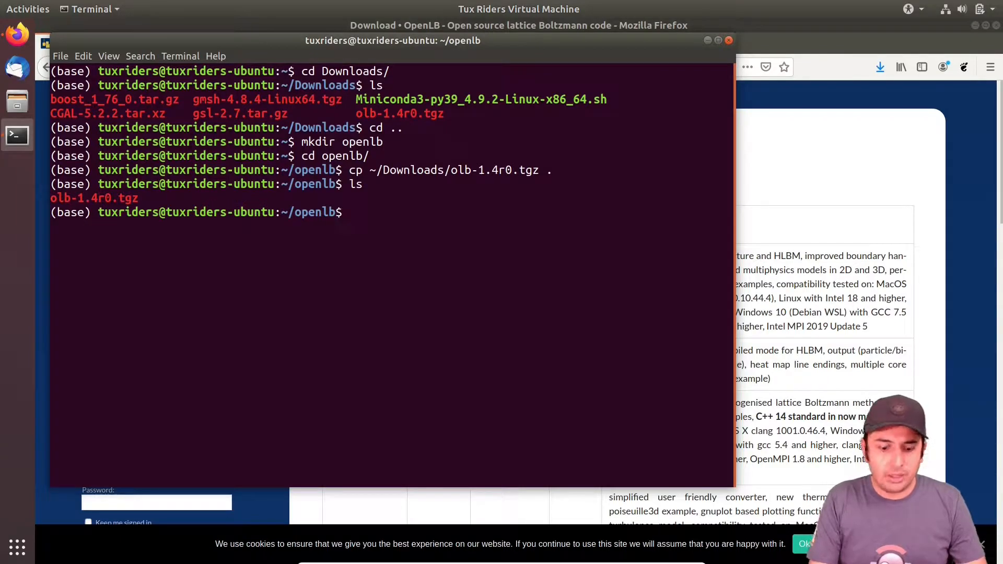
- Extract olb-1.4r0.tgz with tar xzvf, then enter and list the olb-1.4r0 folder
{"action": "type", "text": "tar"}
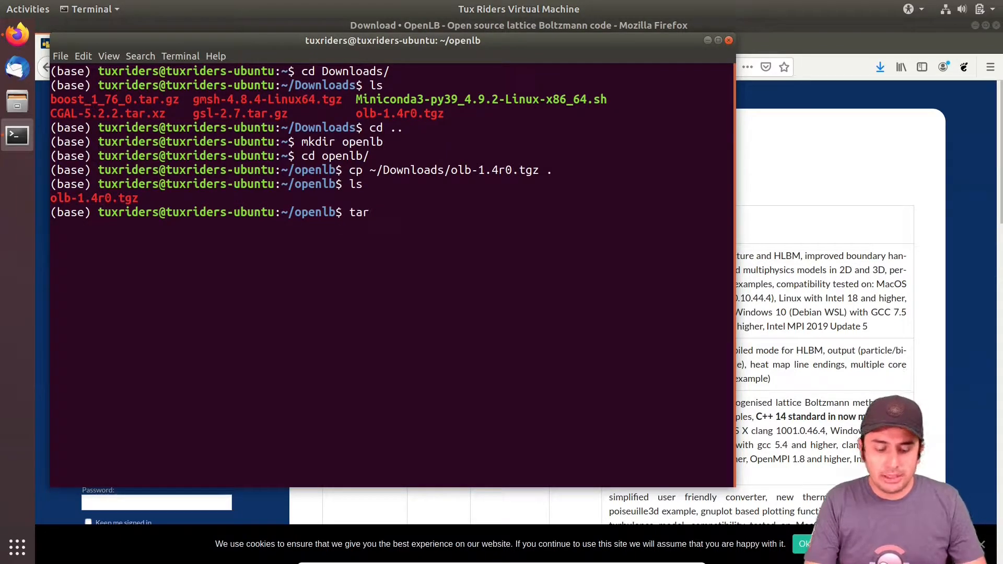
{"action": "type", "text": "xz"}
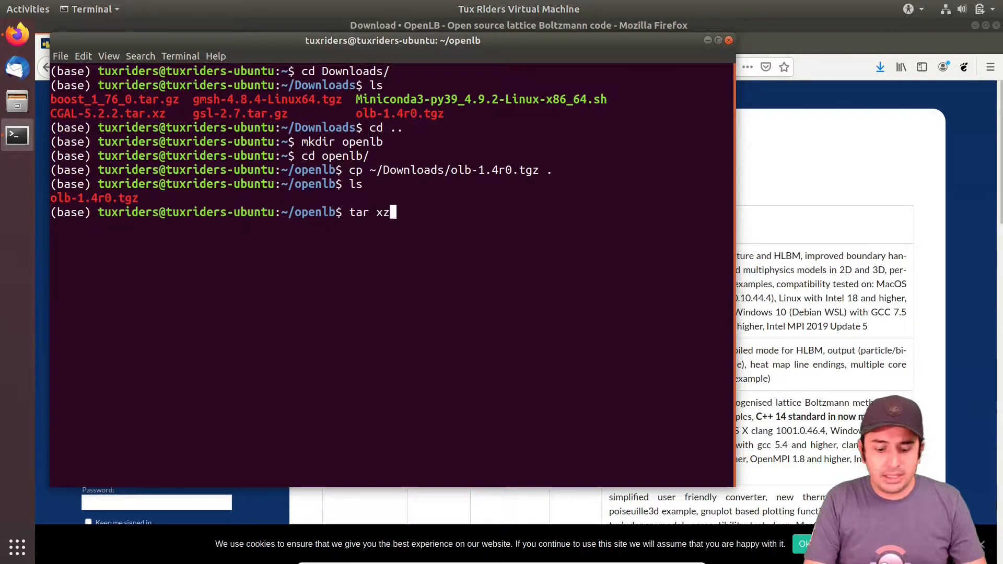
{"action": "type", "text": "vf"}
{"action": "type", "text": "ls"}
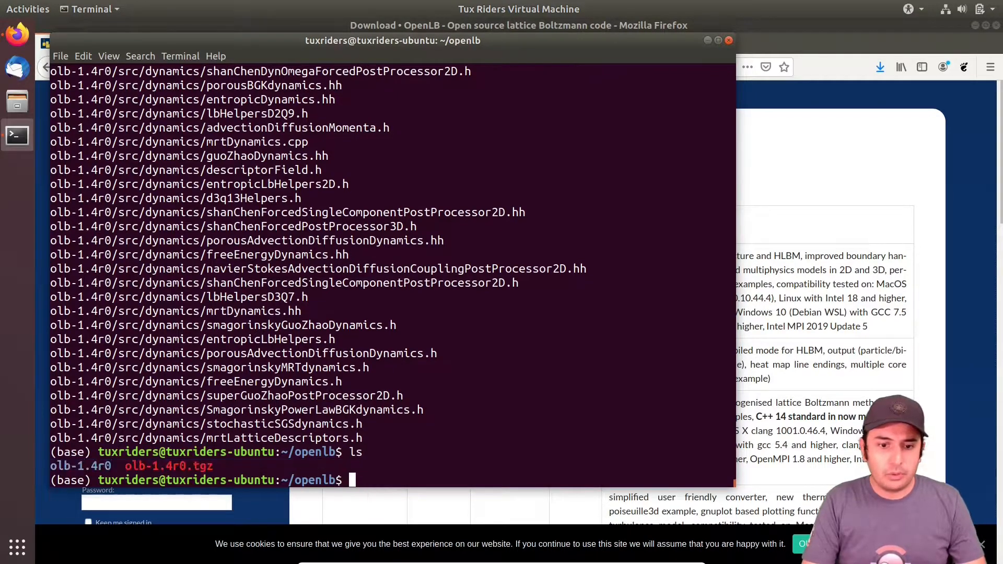
{"action": "type", "text": "cd olb-1.4r0/"}
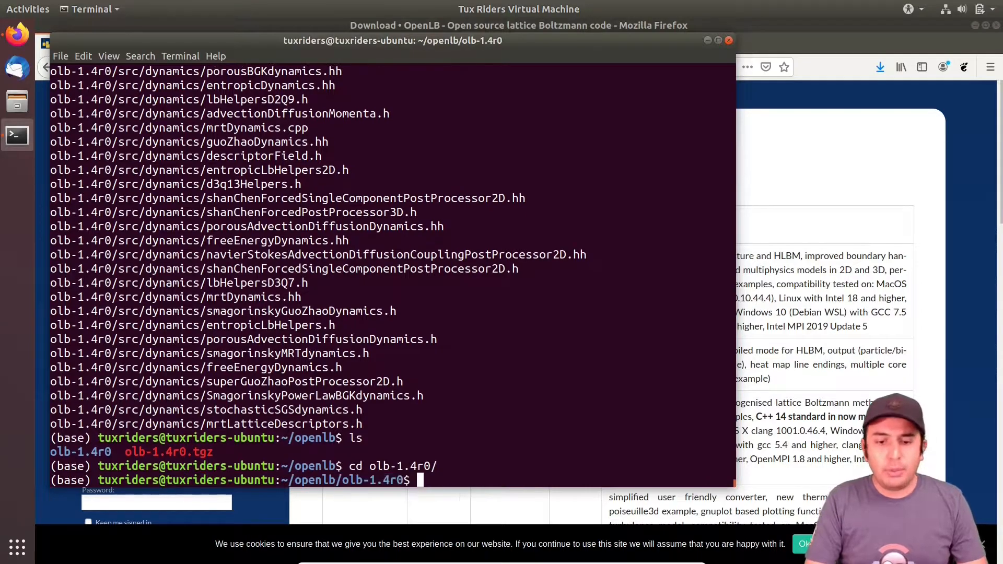
{"action": "type", "text": "ls"}
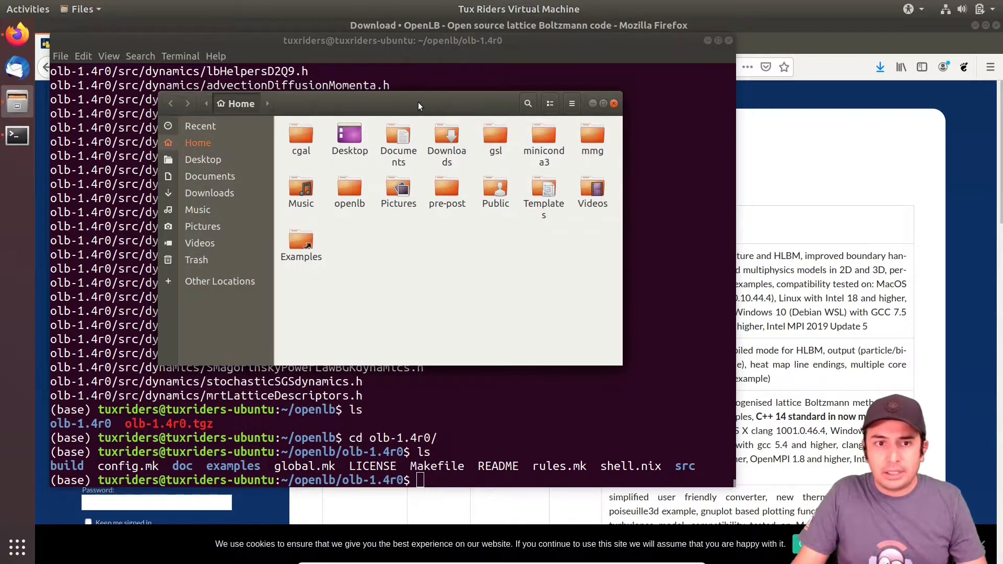
- Browse to olb-1.4r0/examples/laminar/cavity2d and open cavity2d.cpp in Atom
{"action": "double_click", "coordinate": [350, 192]}
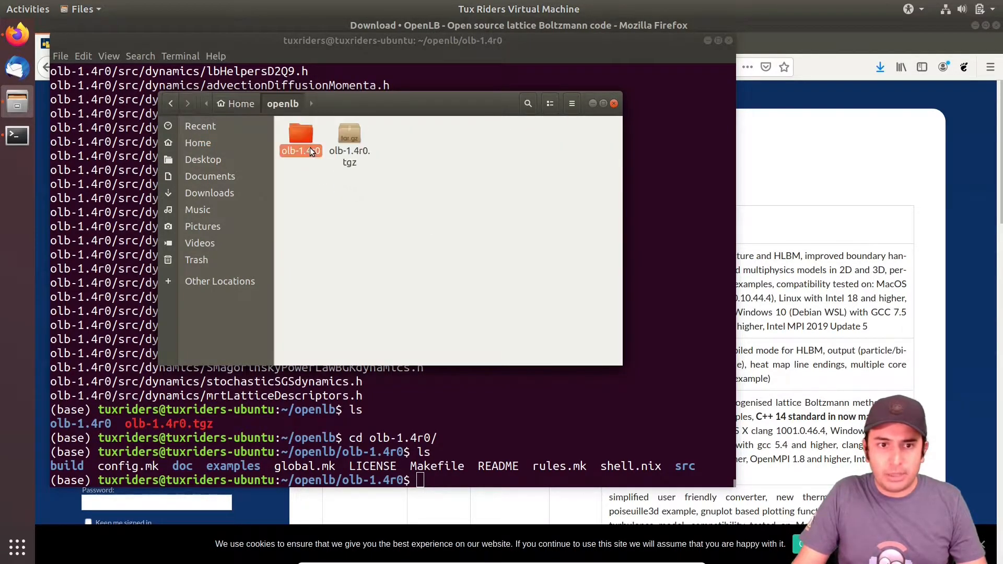
{"action": "double_click", "coordinate": [301, 134]}
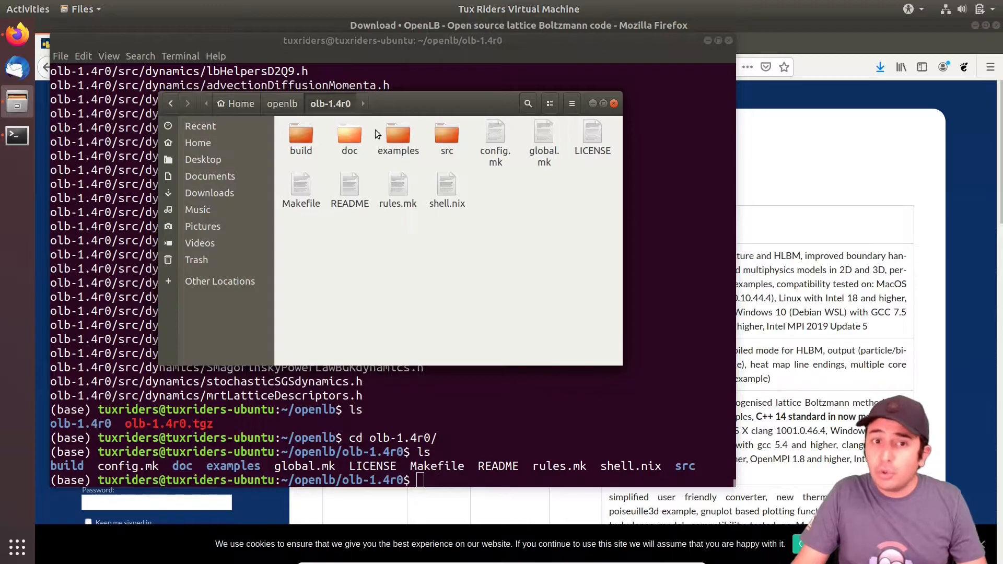
{"action": "double_click", "coordinate": [398, 138]}
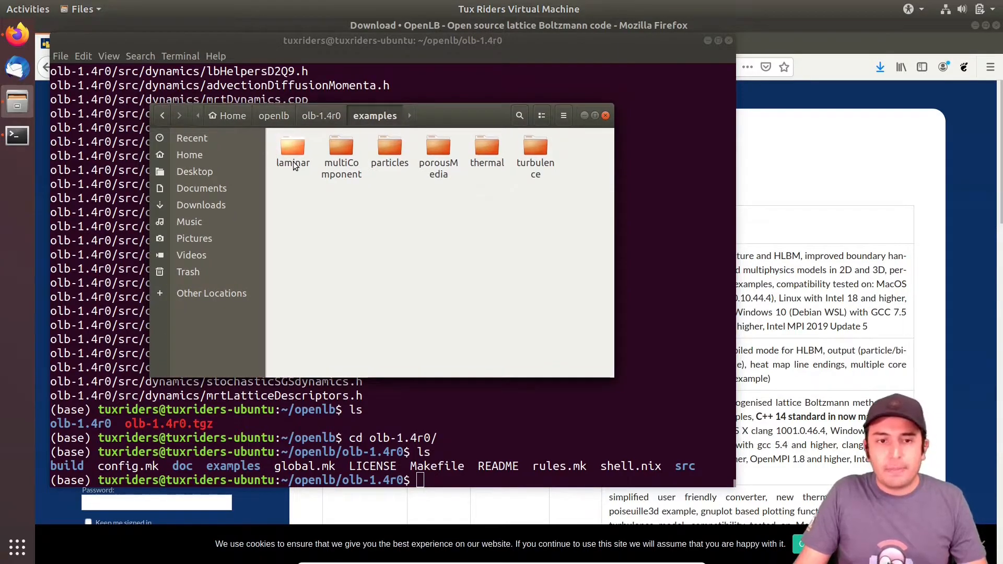
{"action": "mouse_move", "coordinate": [565, 205]}
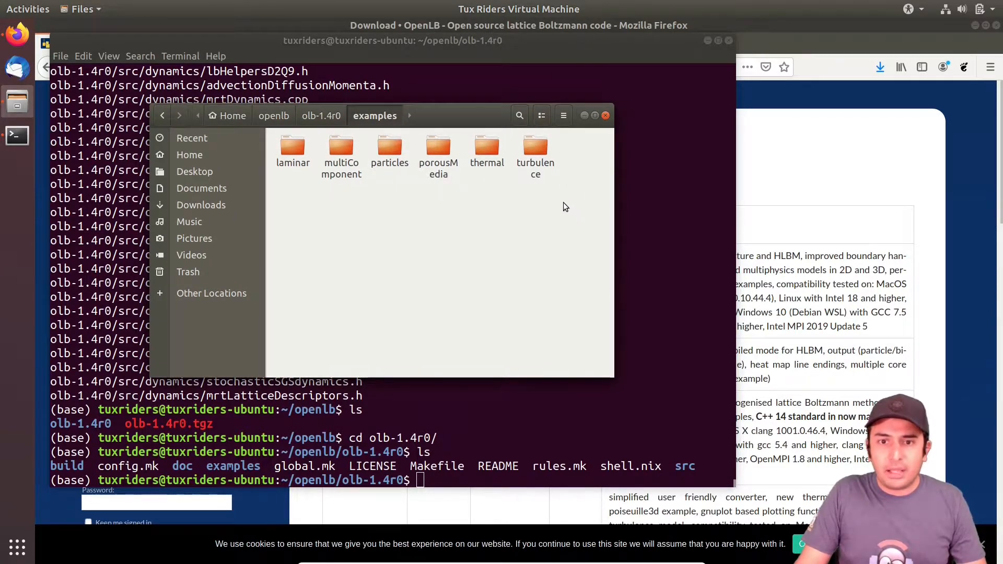
{"action": "double_click", "coordinate": [293, 151]}
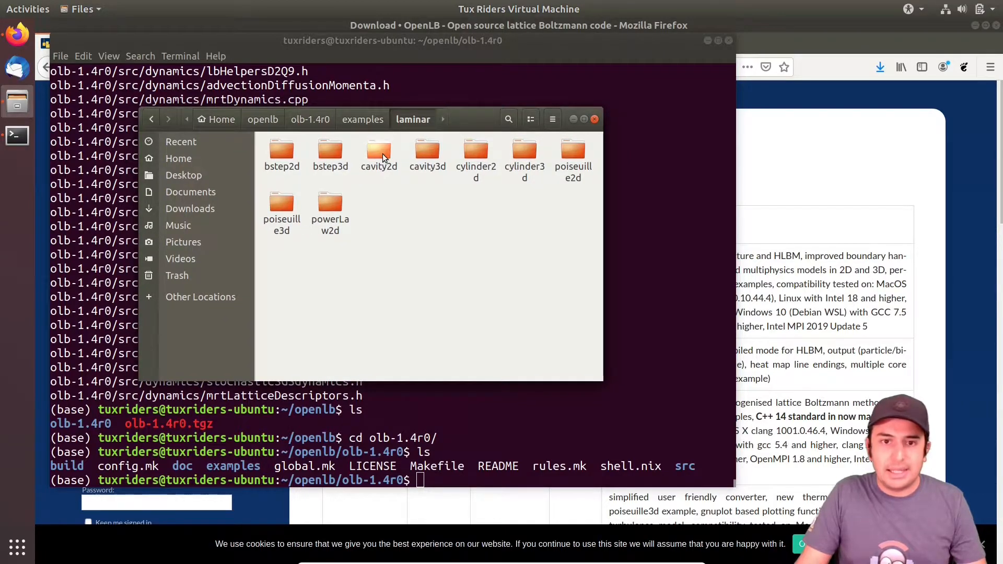
{"action": "double_click", "coordinate": [378, 154]}
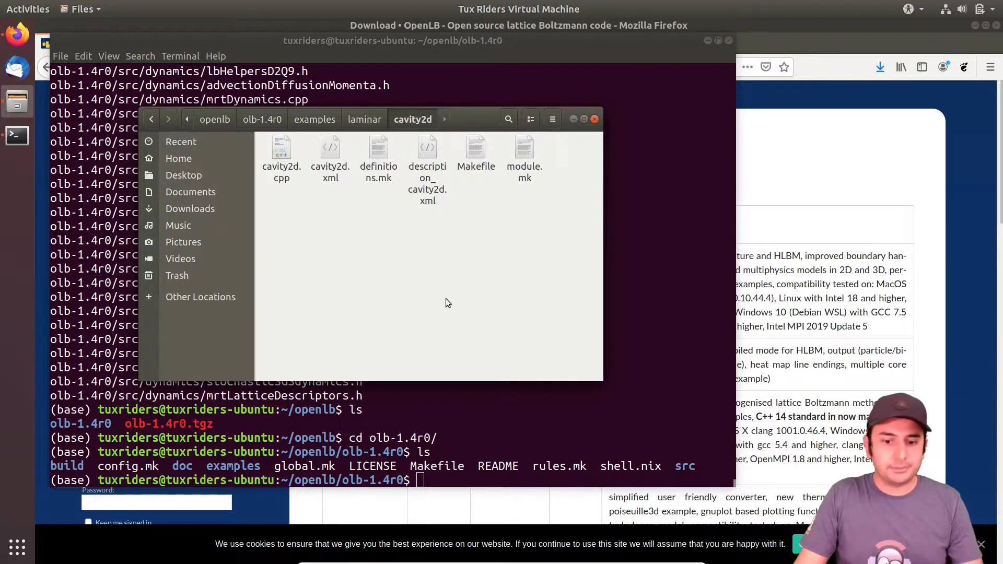
{"action": "mouse_move", "coordinate": [432, 300]}
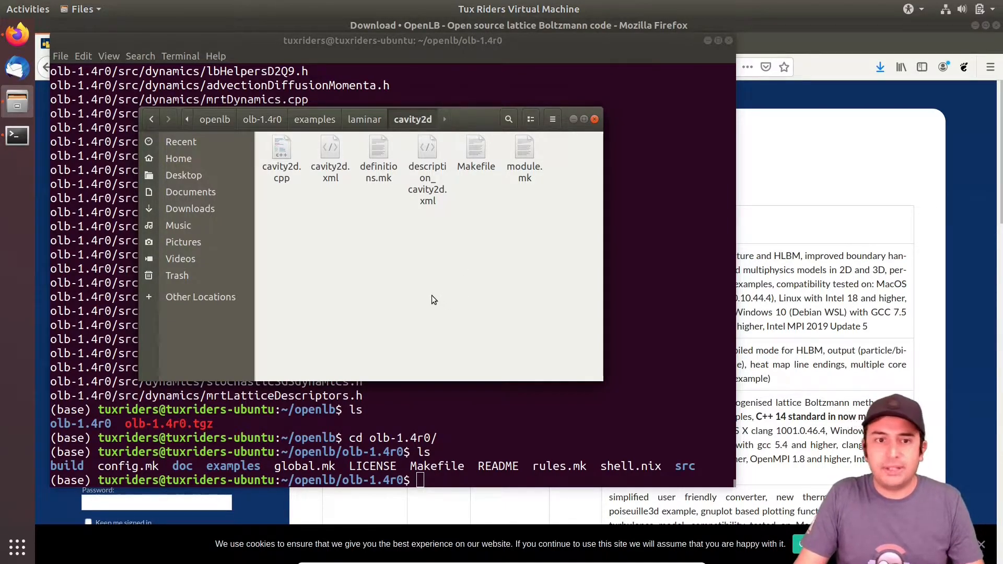
{"action": "left_click", "coordinate": [281, 153]}
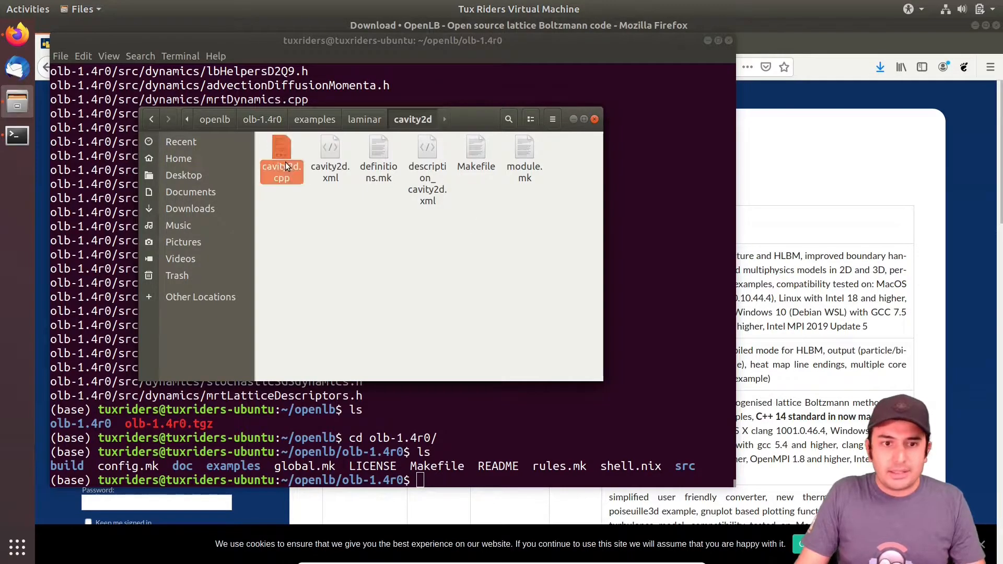
{"action": "double_click", "coordinate": [281, 150]}
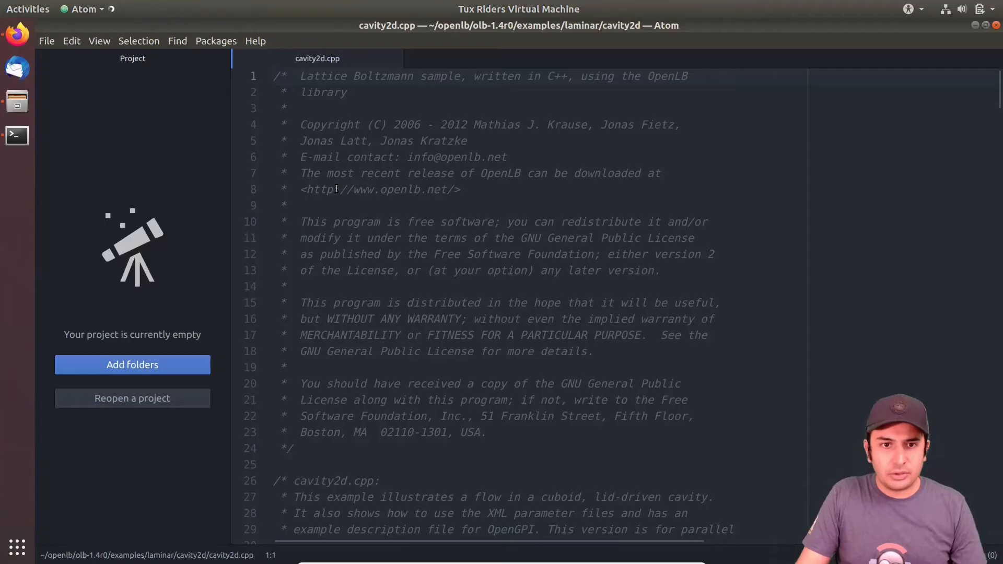
{"action": "scroll", "scroll_direction": "down", "scroll_amount": 3}
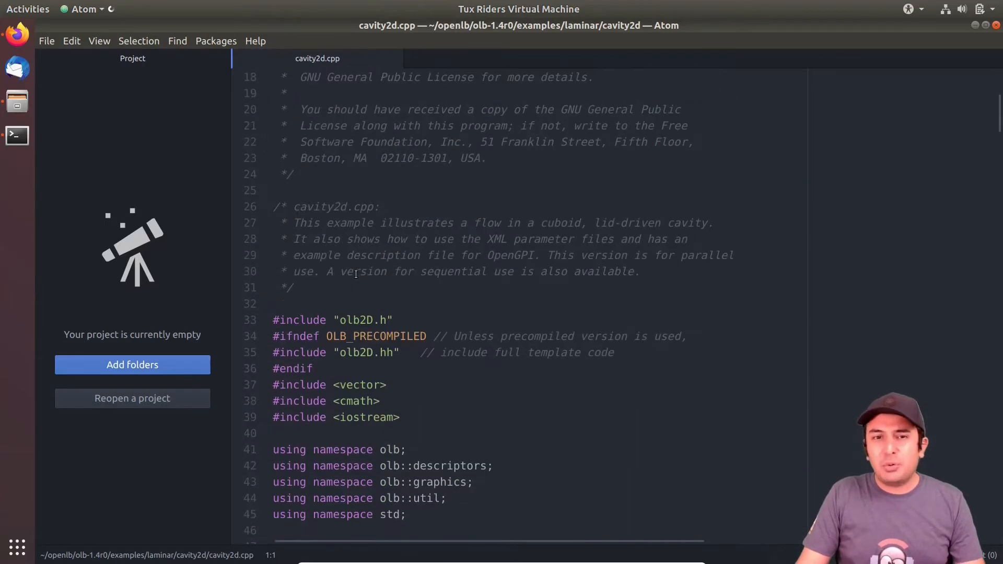
{"action": "scroll", "scroll_direction": "down", "scroll_amount": 3}
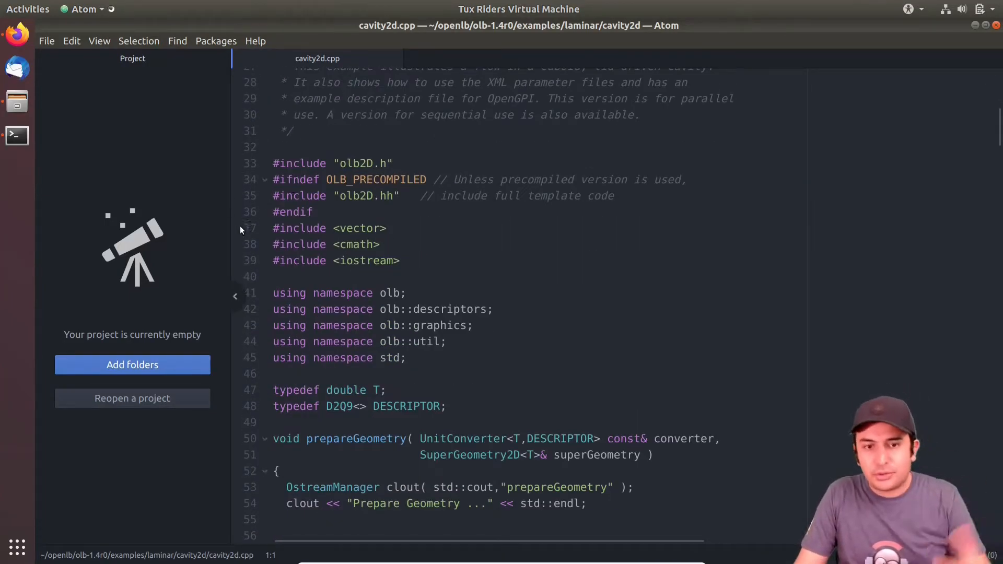
{"action": "scroll", "scroll_direction": "down", "scroll_amount": 3}
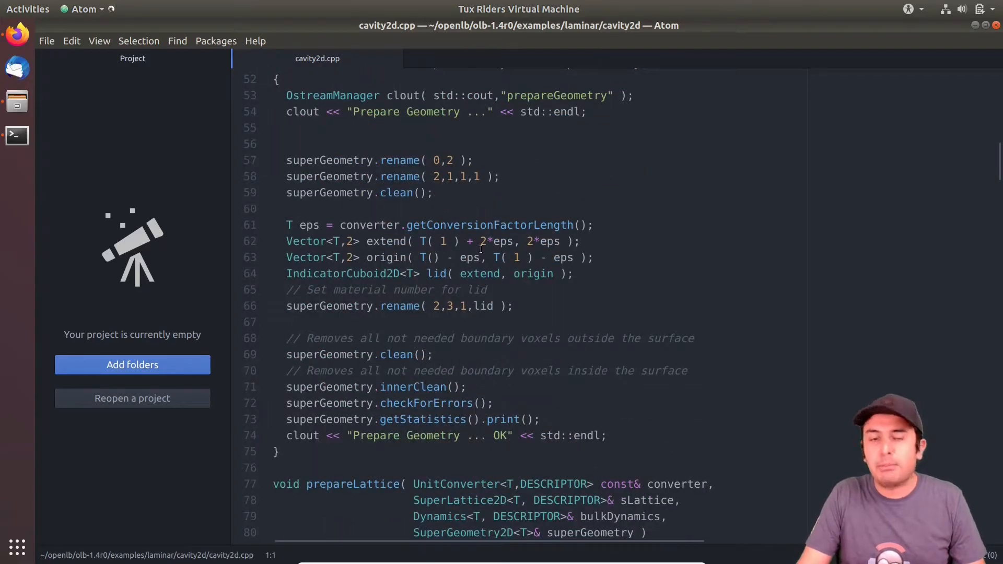
{"action": "mouse_move", "coordinate": [447, 289]}
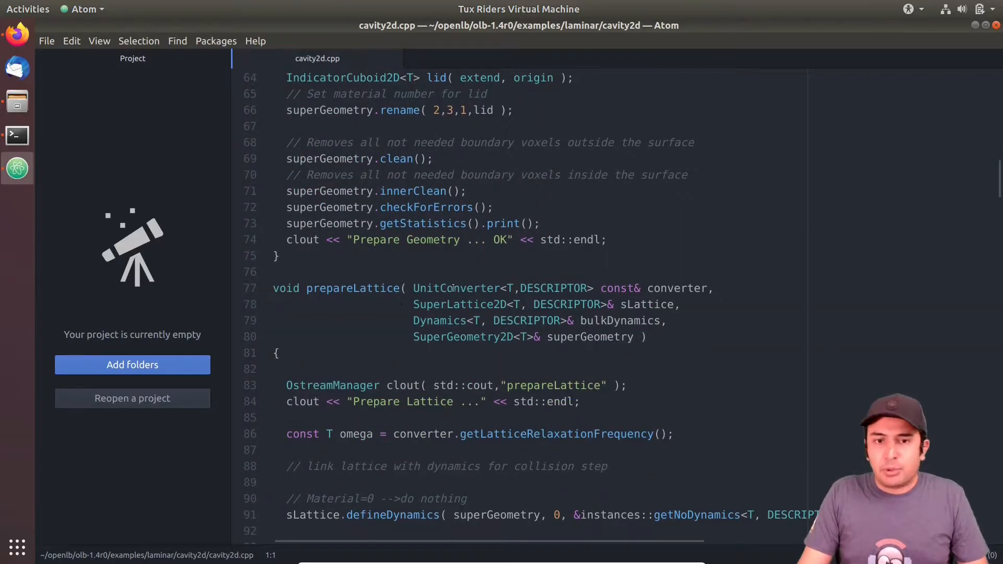
{"action": "scroll", "scroll_direction": "down", "scroll_amount": 3}
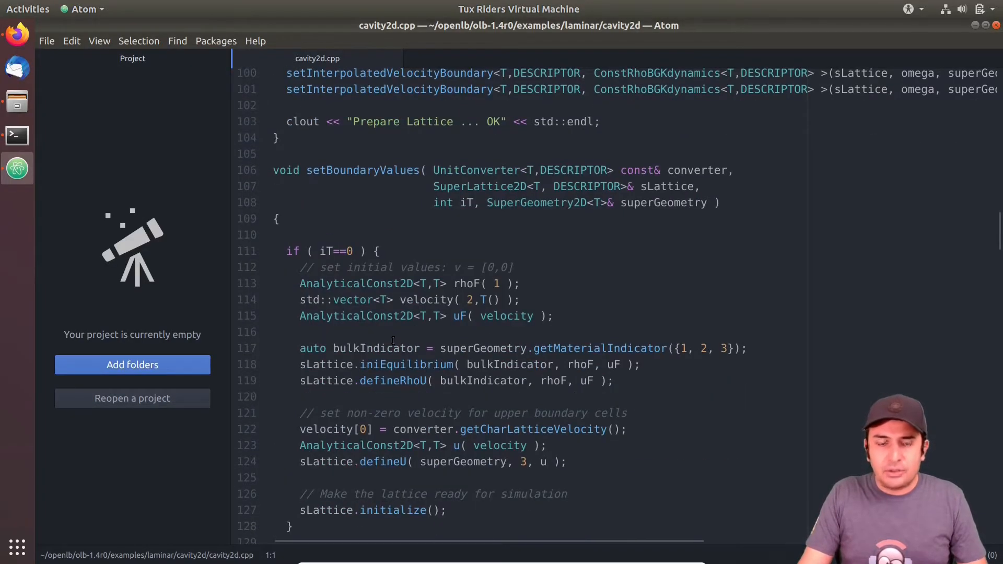
{"action": "scroll", "scroll_direction": "down", "scroll_amount": 3}
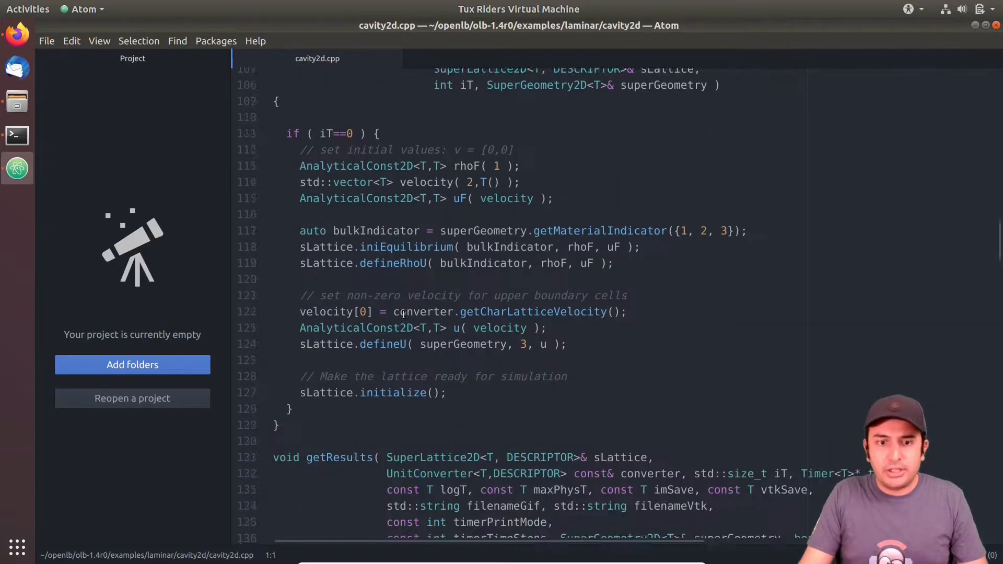
{"action": "scroll", "scroll_direction": "down", "scroll_amount": 3}
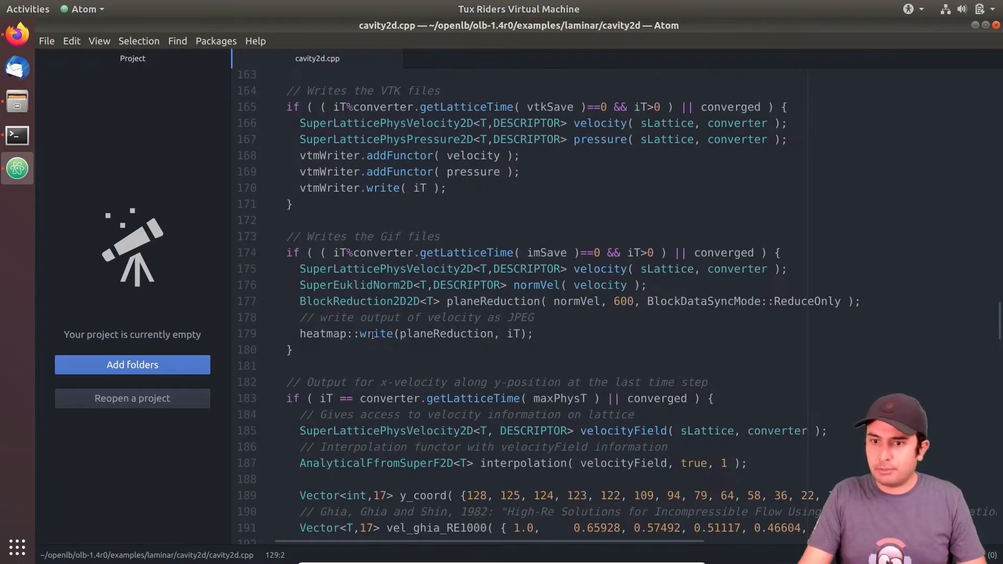
{"action": "scroll", "scroll_direction": "down", "scroll_amount": 3}
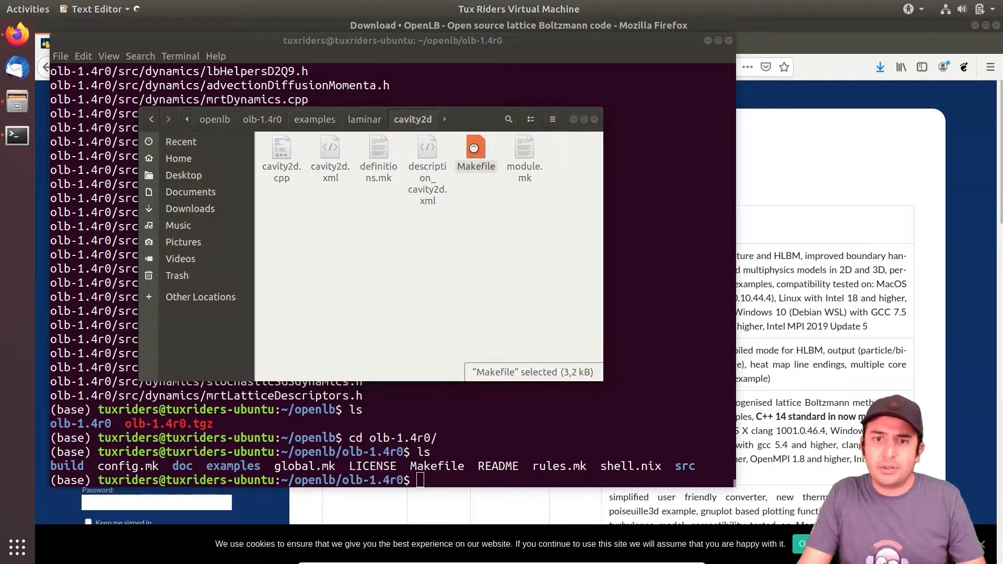
- Open the cavity2d Makefile in Text Editor and scroll through it
{"action": "double_click", "coordinate": [476, 151]}
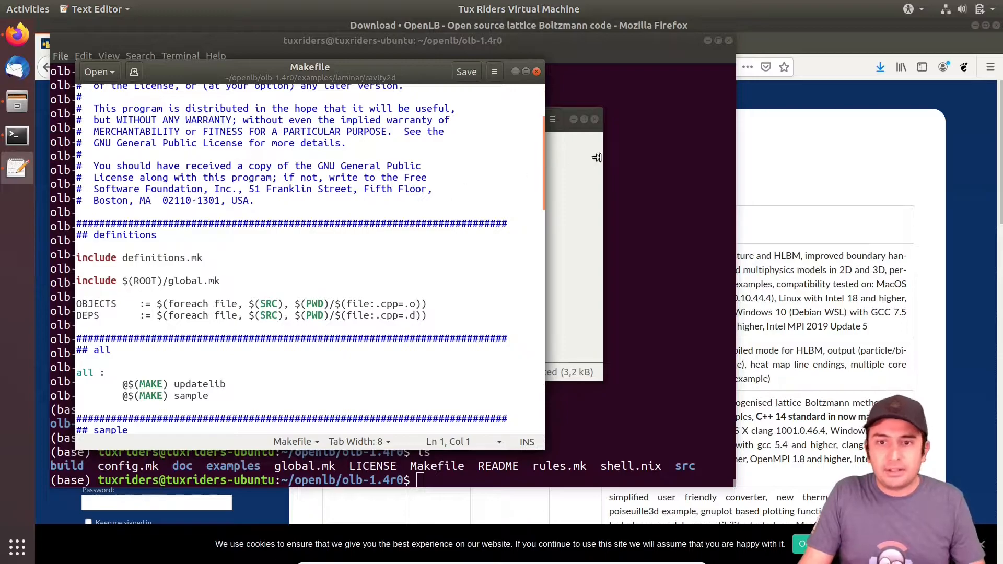
{"action": "scroll", "scroll_direction": "down", "scroll_amount": 3}
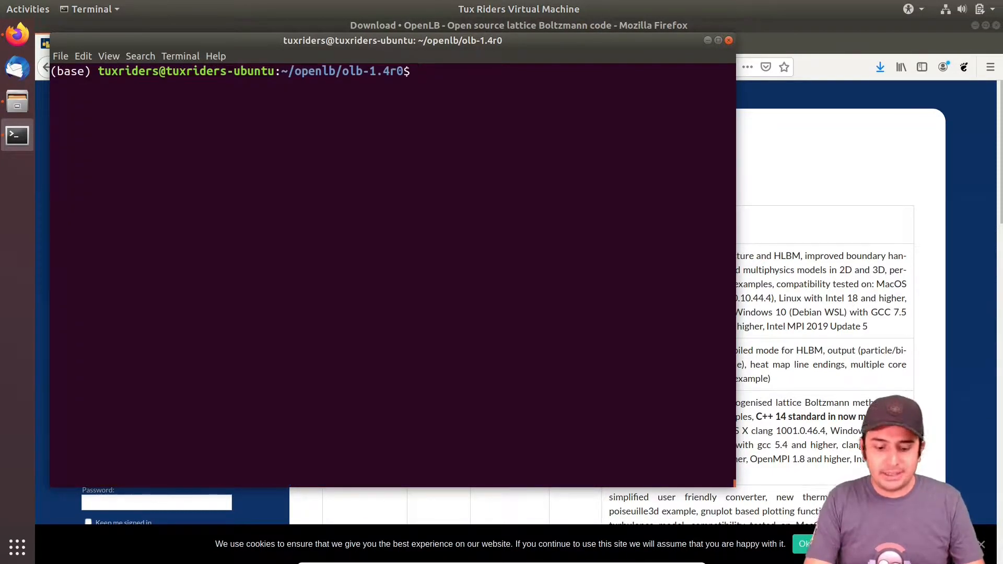
- Change into examples/laminar/cavity2d and type make at the prompt
{"action": "type", "text": "cd examples/"}
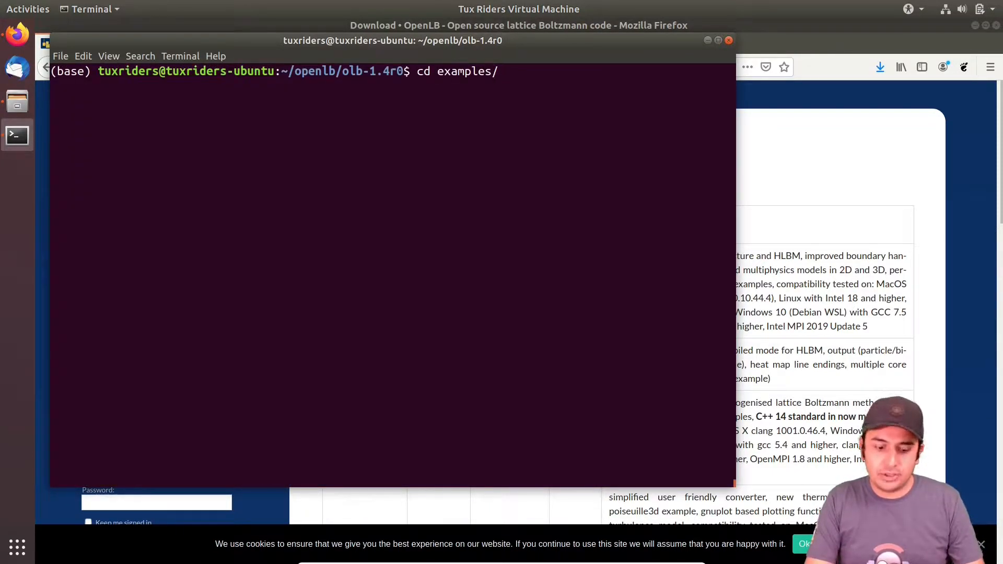
{"action": "type", "text": "laminar/c"}
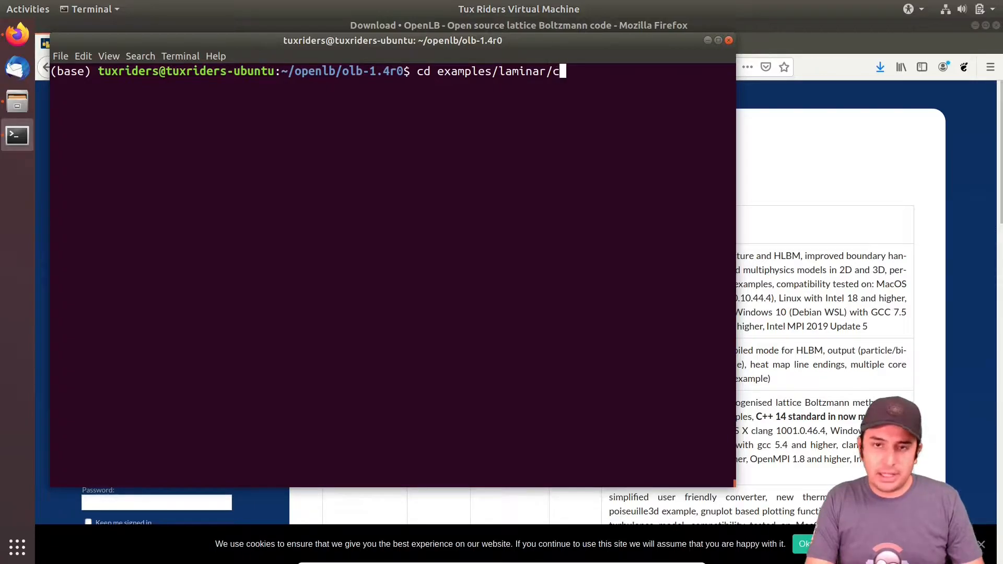
{"action": "type", "text": "avity"}
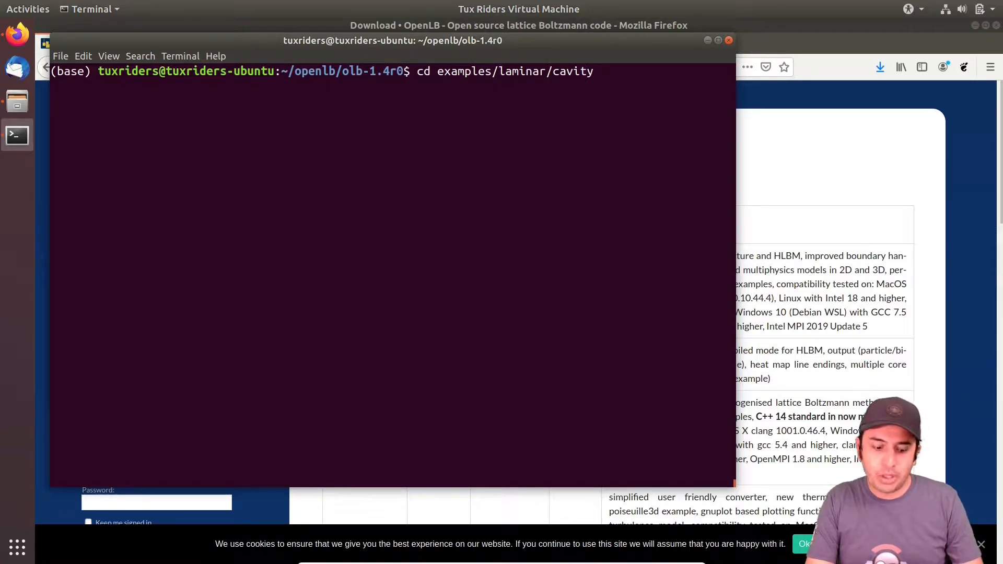
{"action": "key", "text": "Return"}
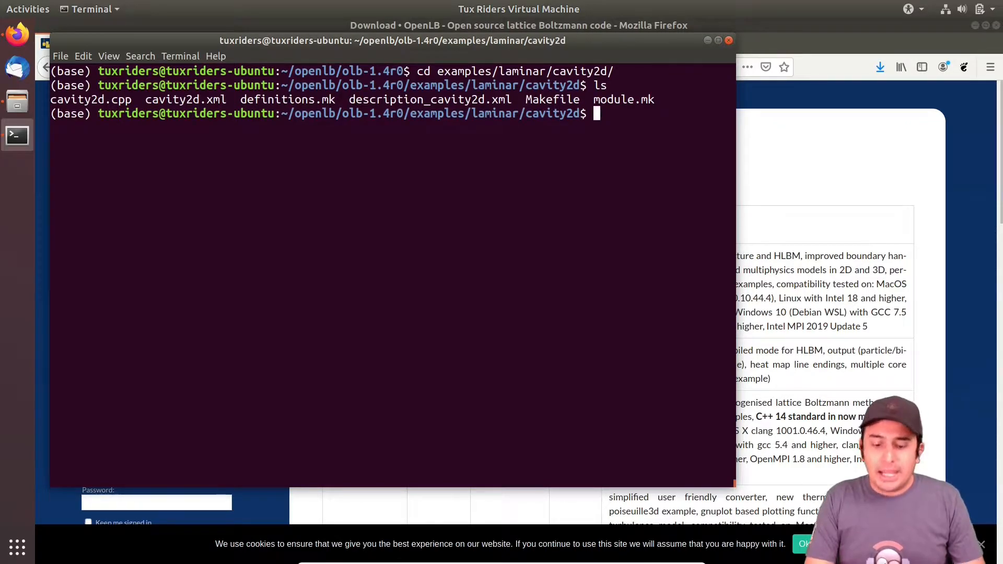
{"action": "type", "text": "ma"}
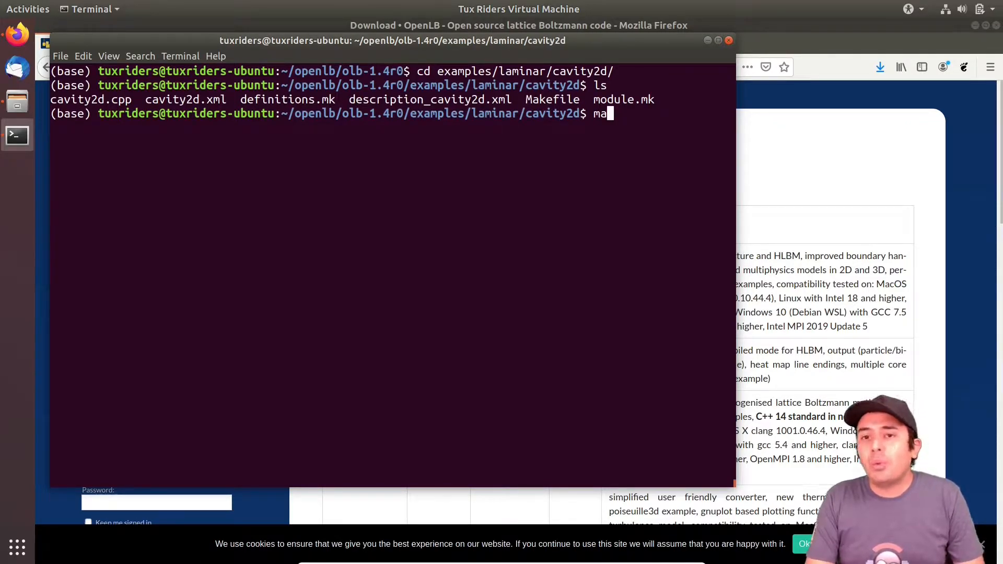
{"action": "type", "text": "ke"}
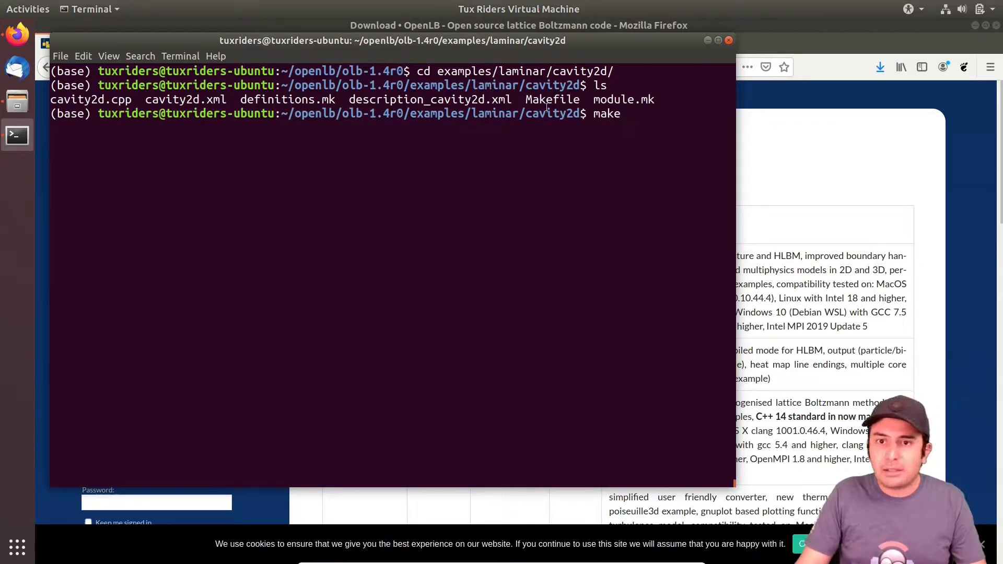
{"action": "mouse_move", "coordinate": [633, 187]}
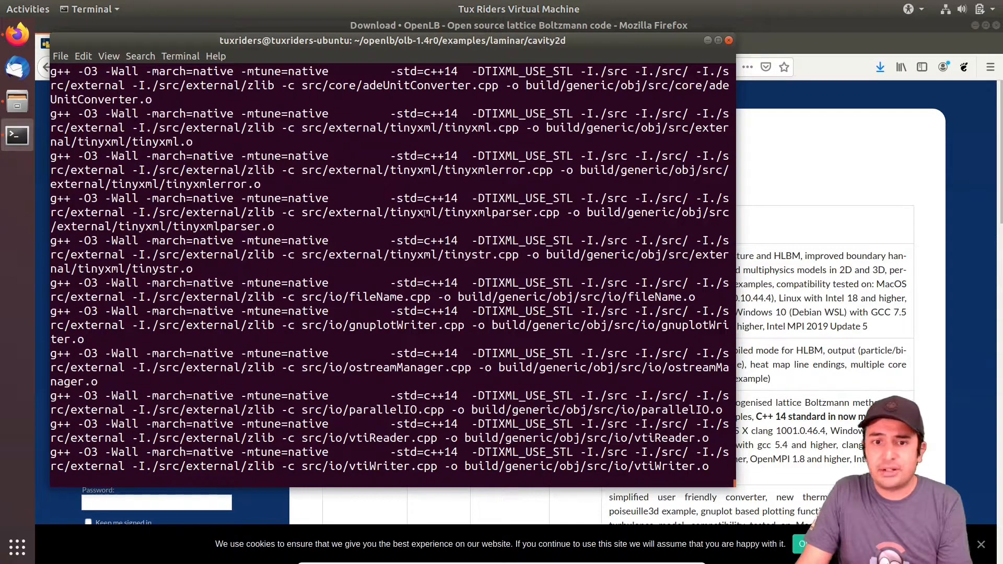
- Review the make output, list the directory, run ./cavity2d, then switch to Files
{"action": "scroll", "scroll_direction": "down", "scroll_amount": 3}
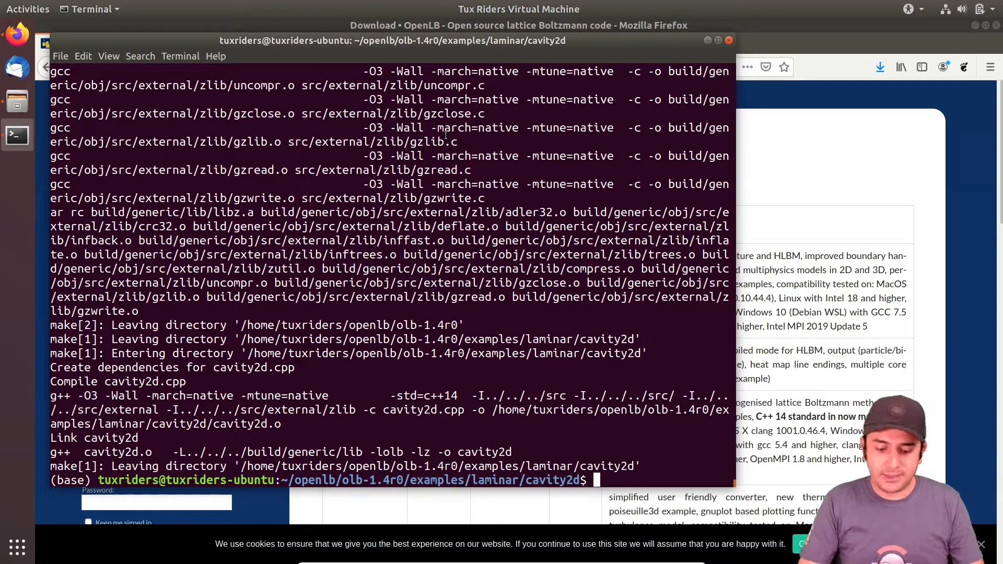
{"action": "type", "text": "ls"}
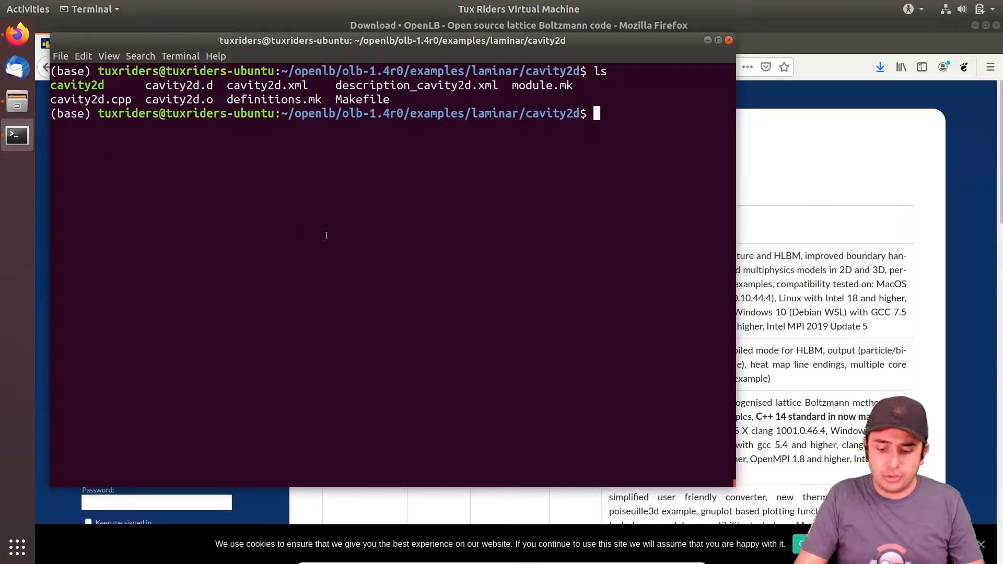
{"action": "type", "text": "./cavity2d"}
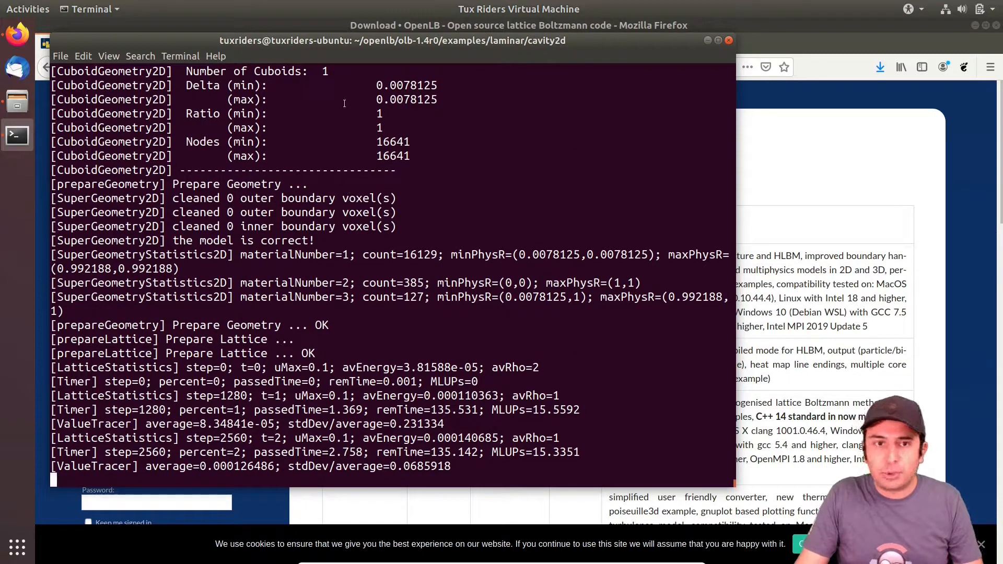
{"action": "left_click", "coordinate": [16, 101]}
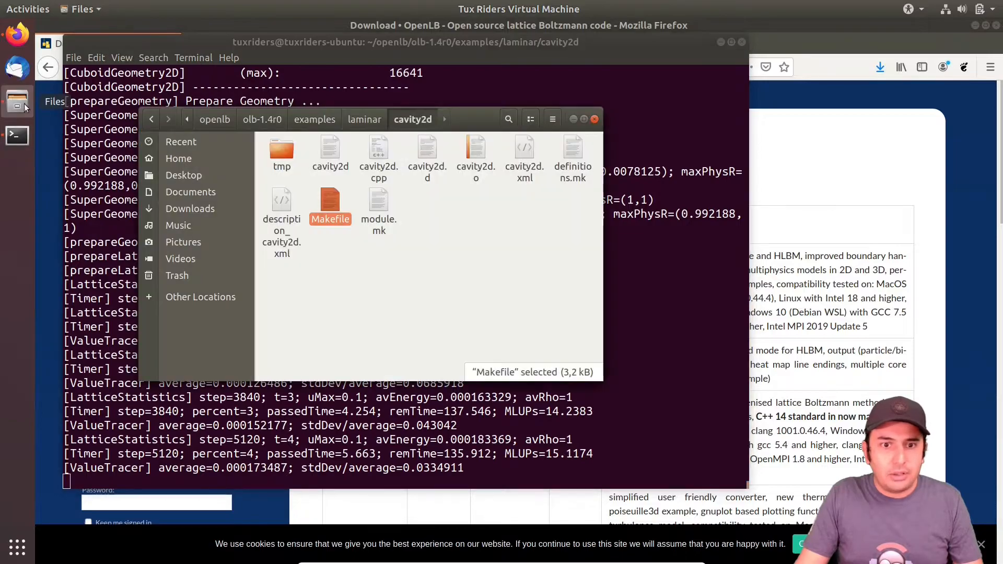
- Browse into tmp/imageData to view the generated velocity JPEG snapshots
{"action": "double_click", "coordinate": [282, 154]}
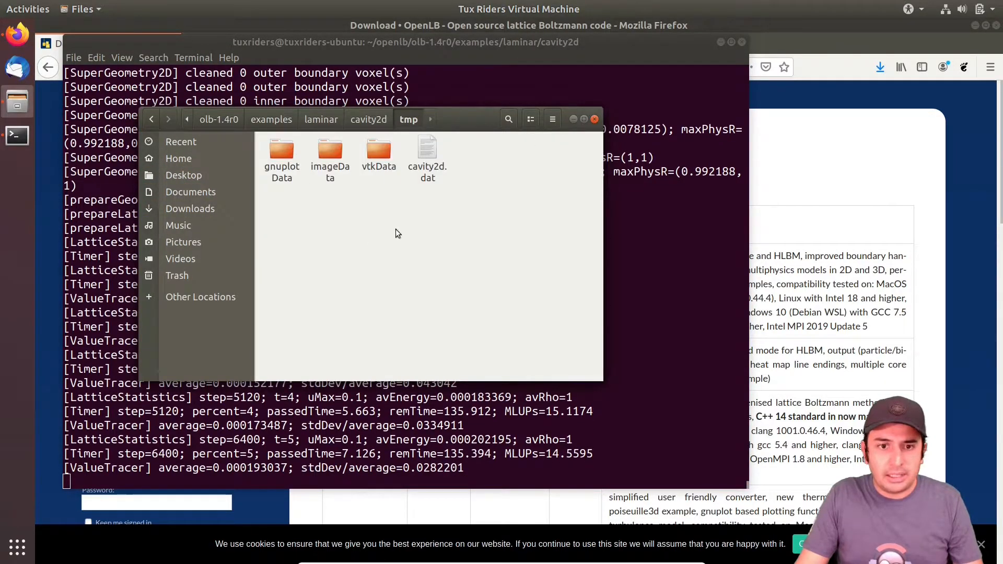
{"action": "double_click", "coordinate": [330, 158]}
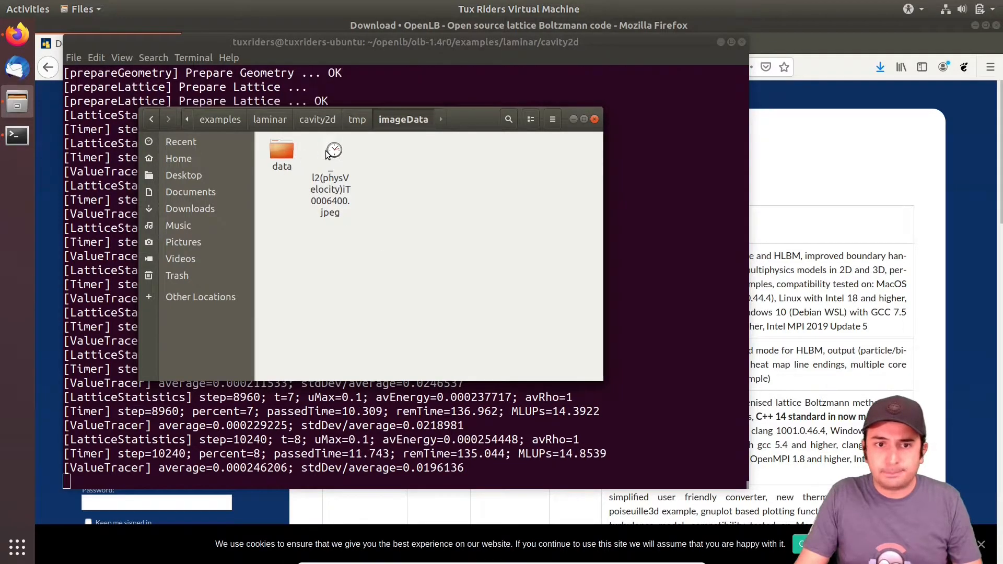
{"action": "double_click", "coordinate": [330, 150]}
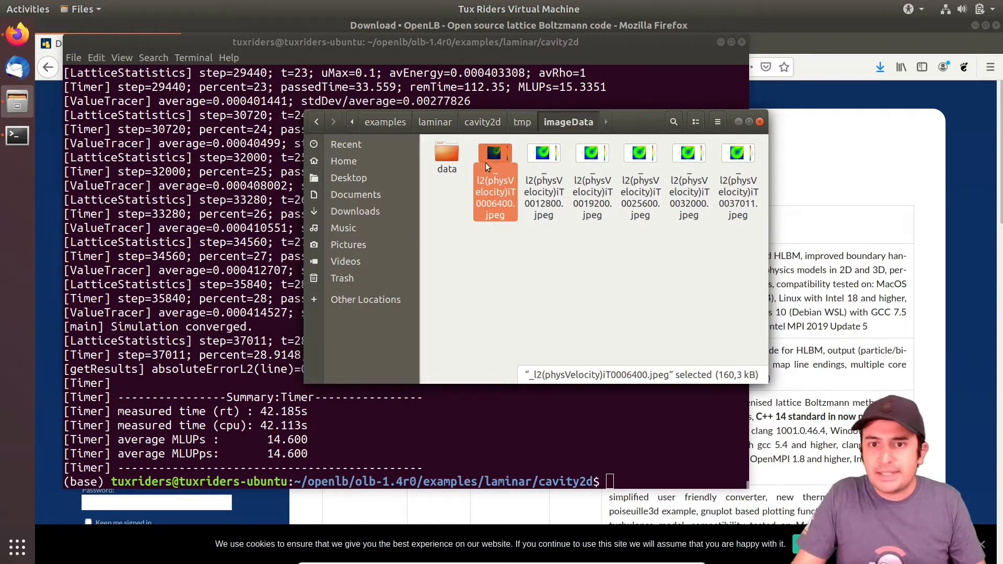
- View a cavity2d velocity JPEG showing the vortex, then close the Image Viewer
{"action": "double_click", "coordinate": [689, 152]}
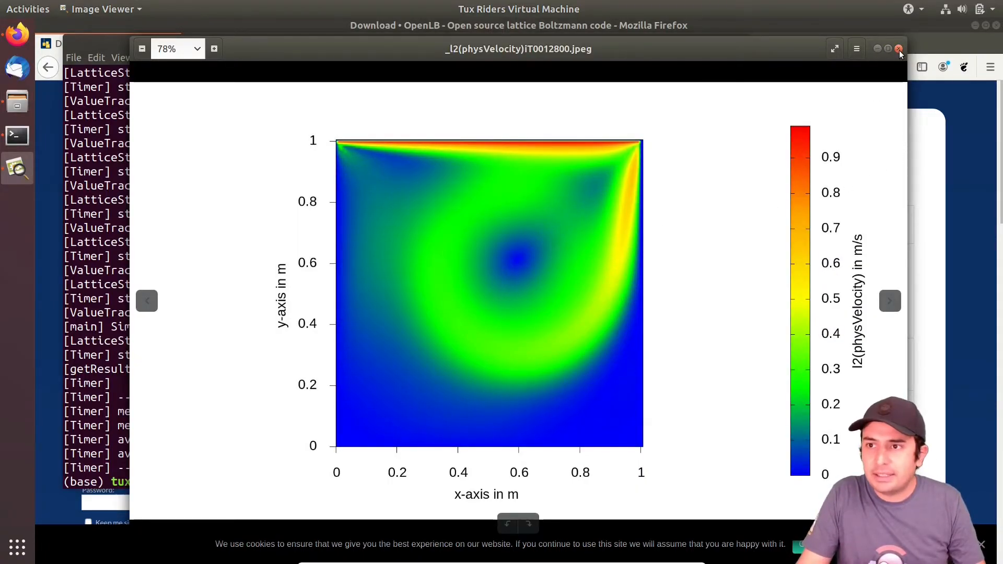
{"action": "left_click", "coordinate": [897, 48]}
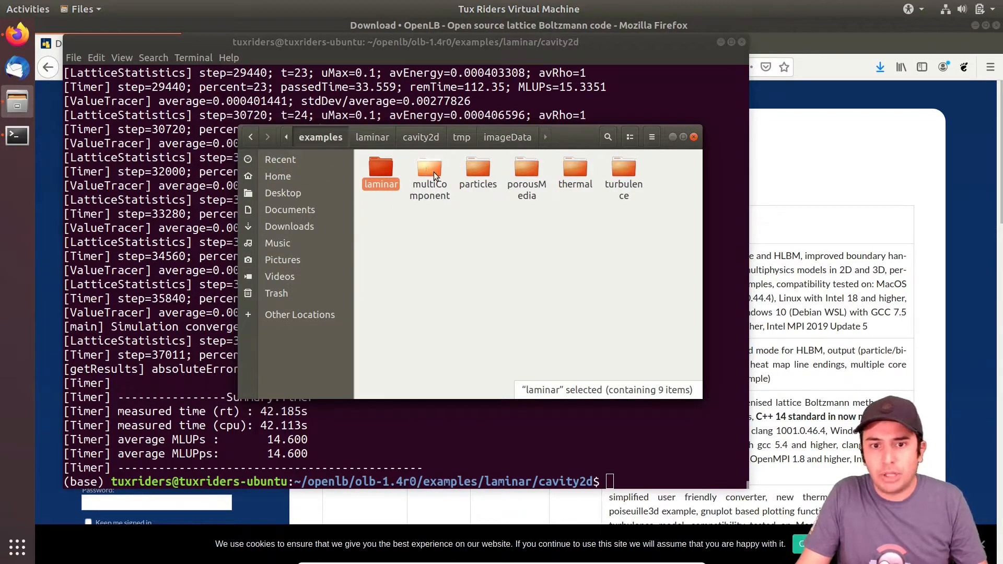
- Browse into multiComponent and inspect a phaseSeparation example folder
{"action": "double_click", "coordinate": [429, 169]}
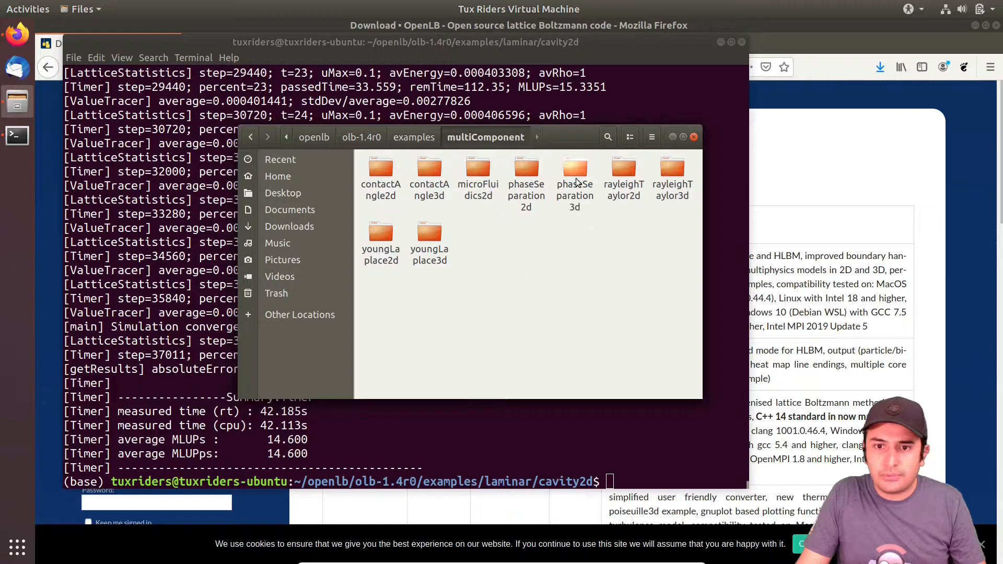
{"action": "double_click", "coordinate": [575, 171]}
{"action": "type", "text": "cd ../../multiComponent/phaseSeparation2d/"}
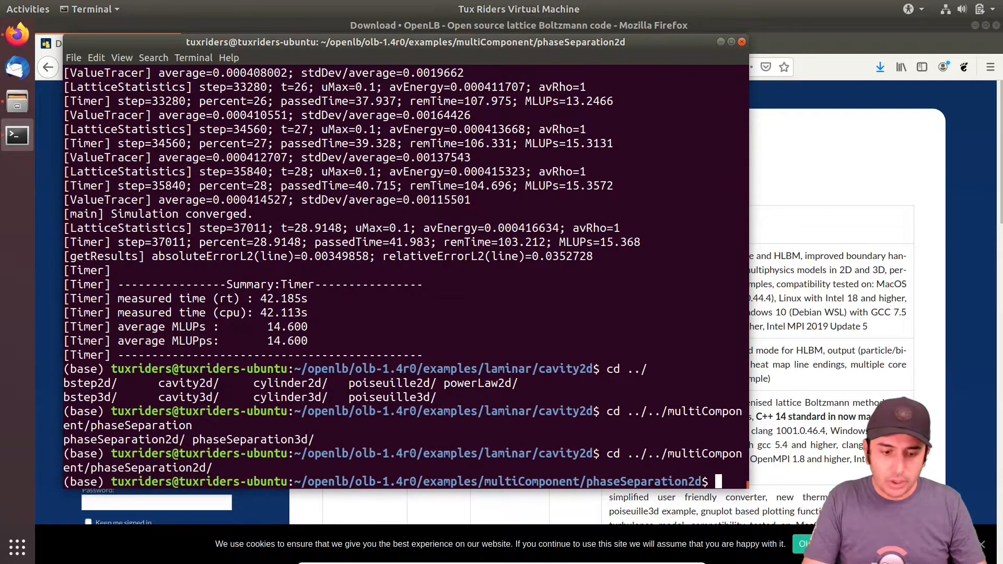
- Build phaseSeparation2d with make, list the folder, and run ./phaseSeparation2d
{"action": "type", "text": "ls"}
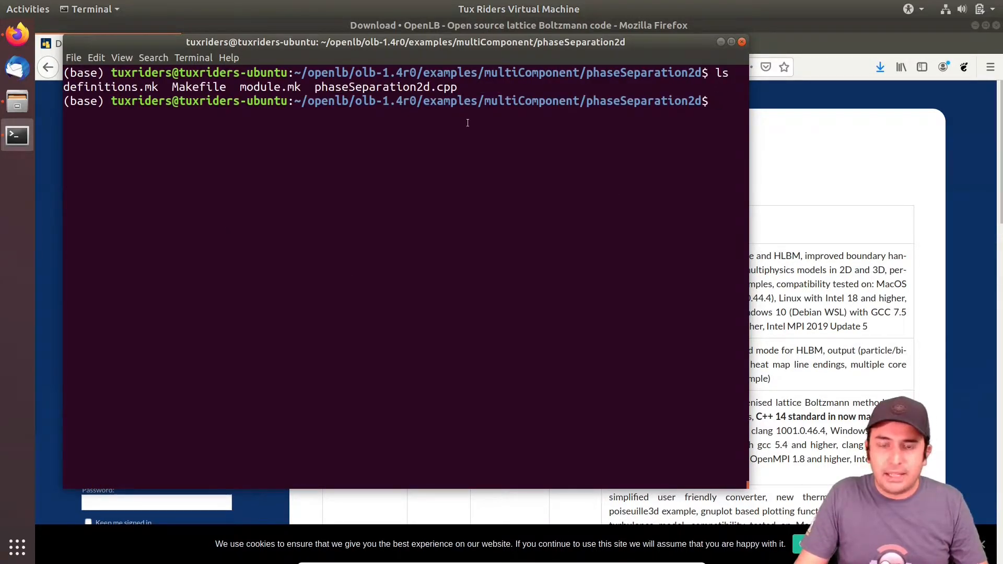
{"action": "type", "text": "make"}
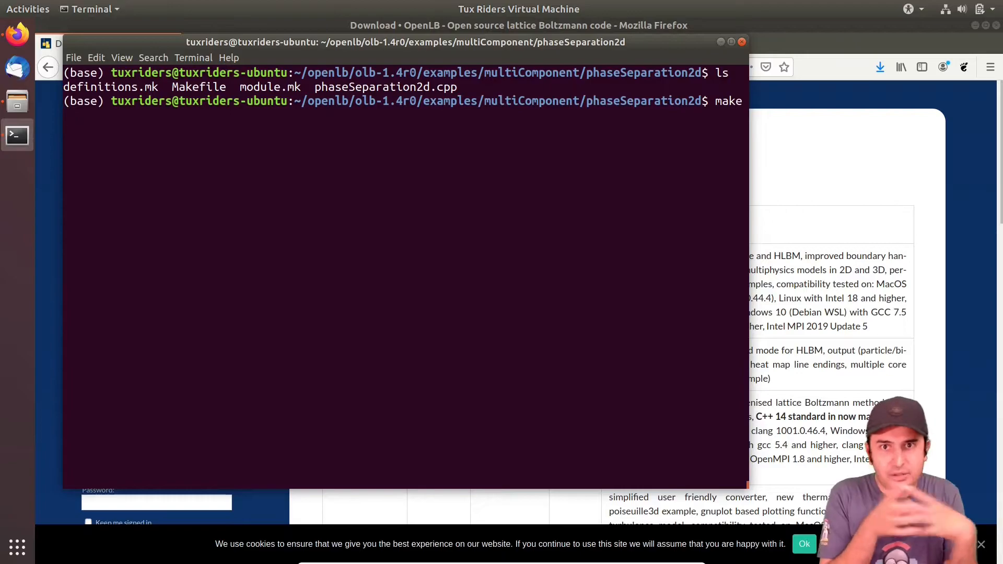
{"action": "key", "text": "Return"}
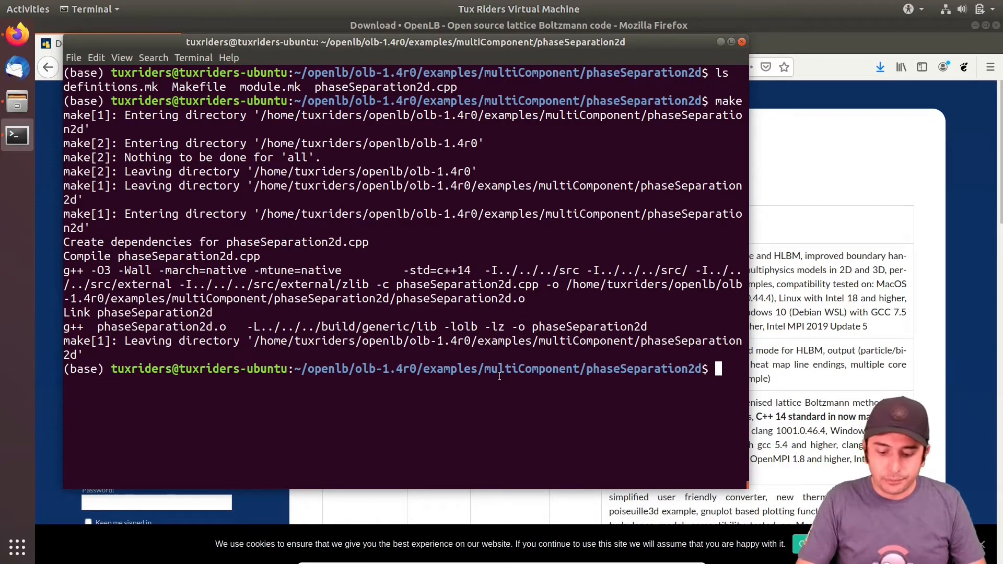
{"action": "type", "text": "ls"}
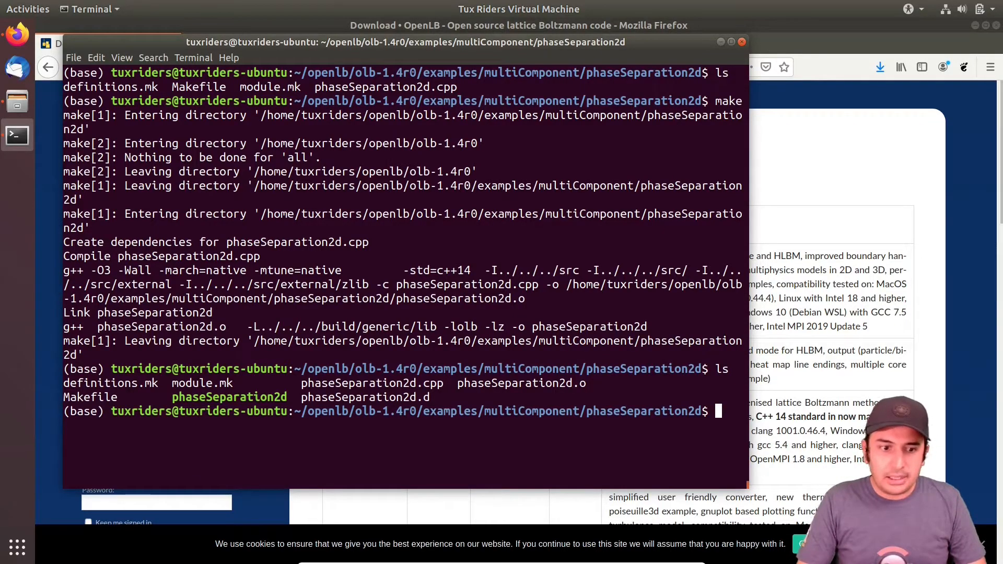
{"action": "type", "text": "./phaseSeparation2d"}
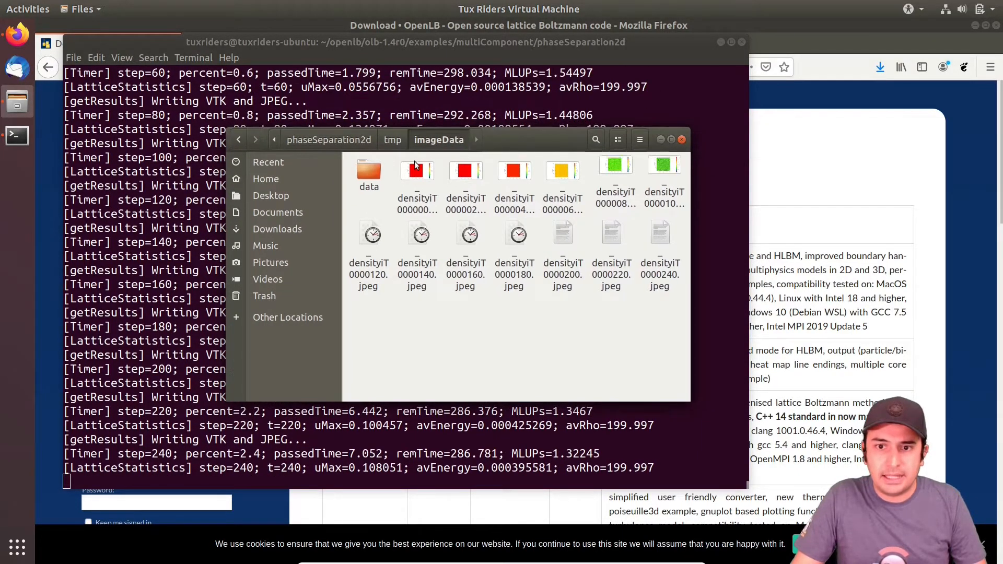
- Open the phaseSeparation2d imageData folder to see the density JPEG snapshots
{"action": "double_click", "coordinate": [416, 171]}
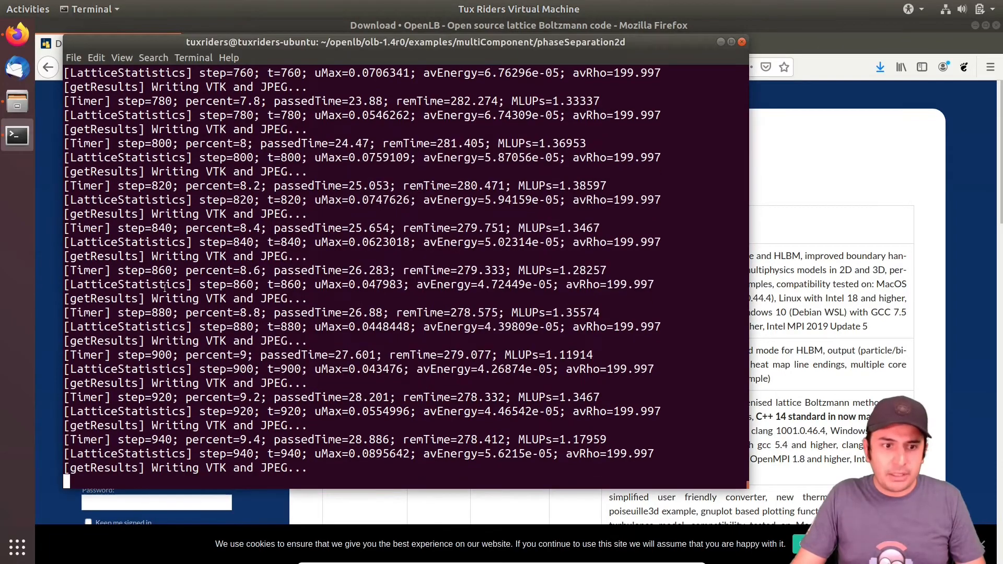
- Send Ctrl+C to the Terminal running the phaseSeparation2d simulation
{"action": "key", "text": "ctrl+c"}
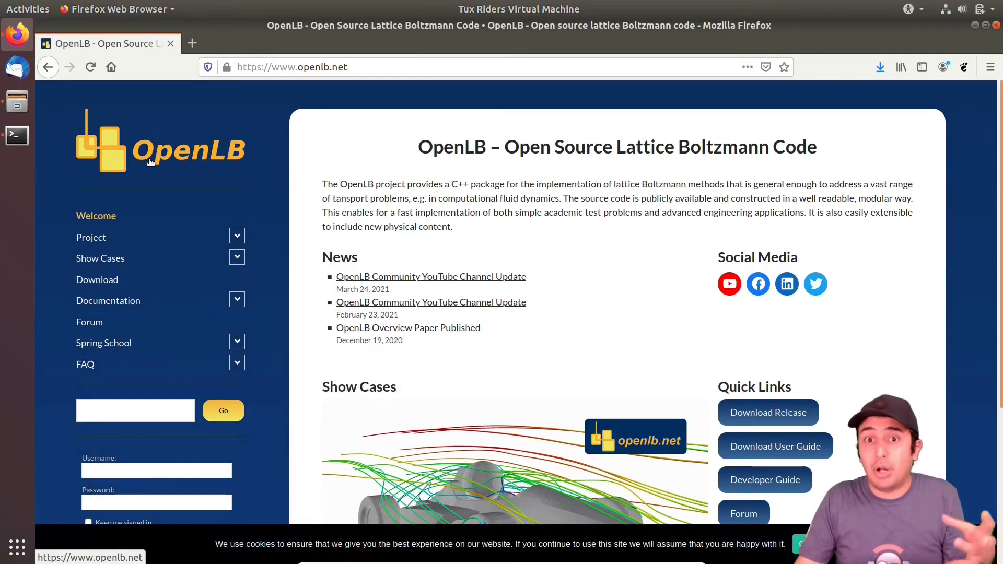
{"action": "mouse_move", "coordinate": [430, 179]}
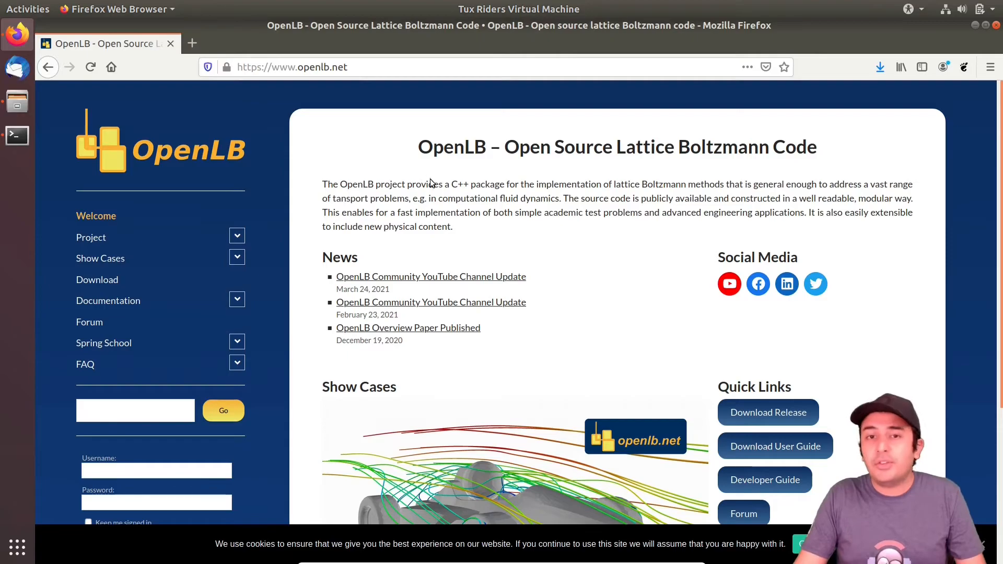